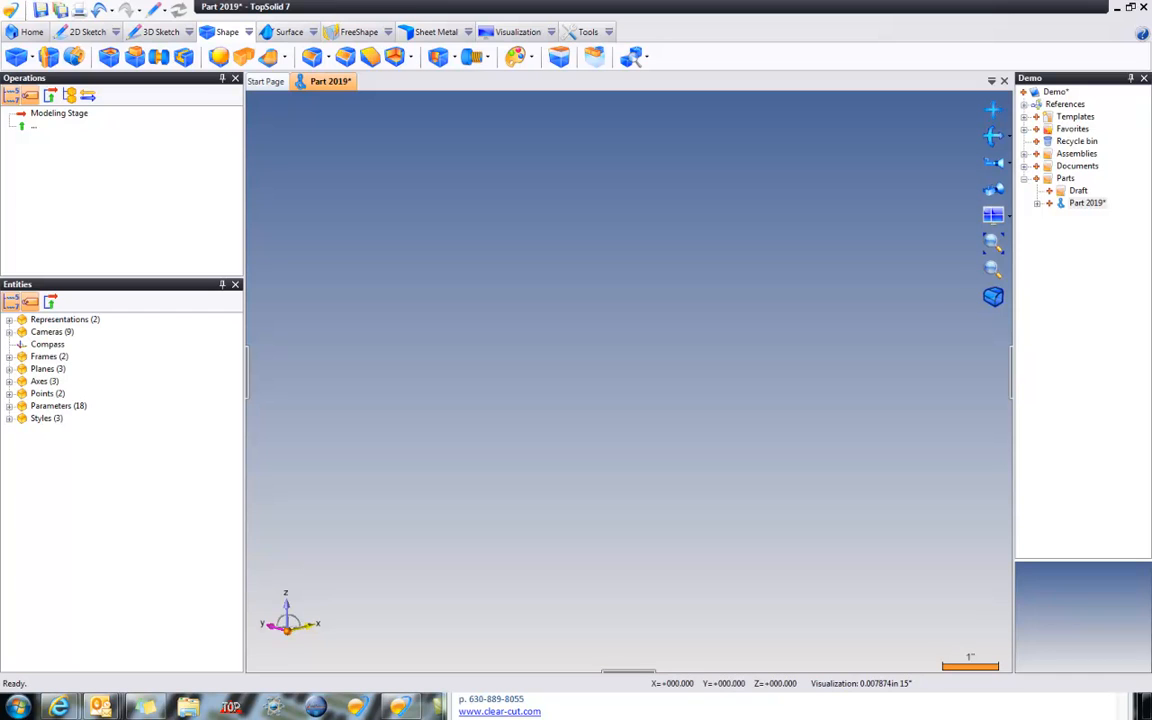
mouse_move(872, 336)
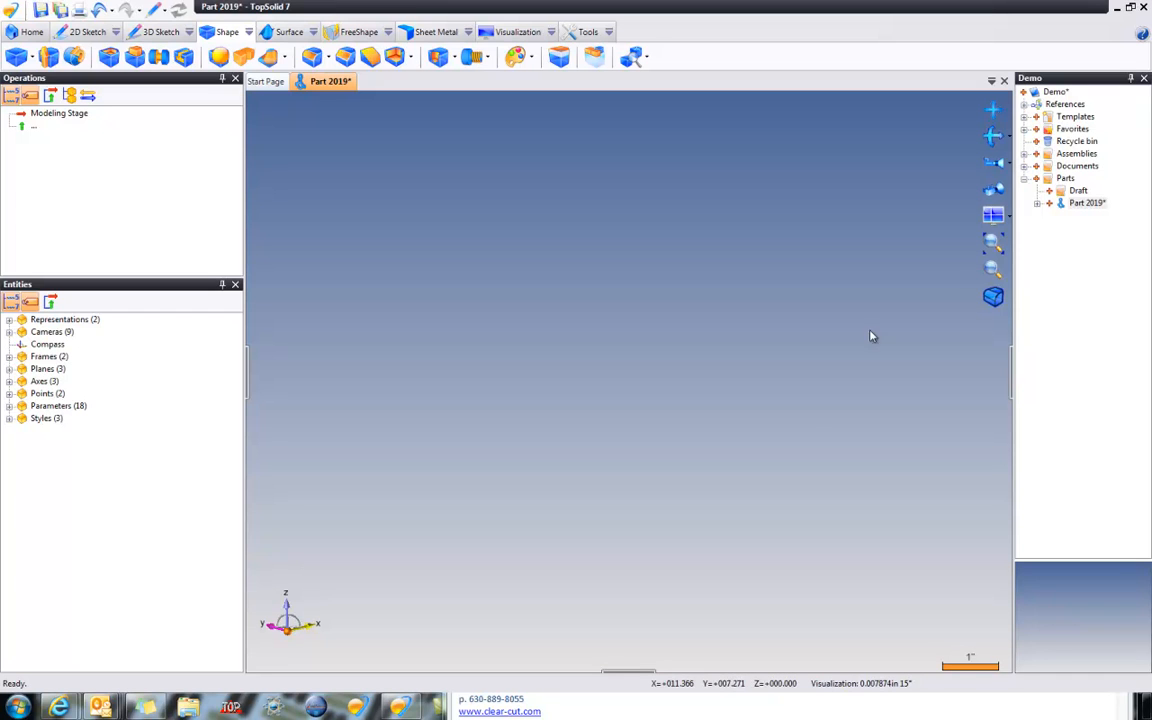
Create a new sketch on the part and draw the rectangle profile for the block
left_click(88, 32)
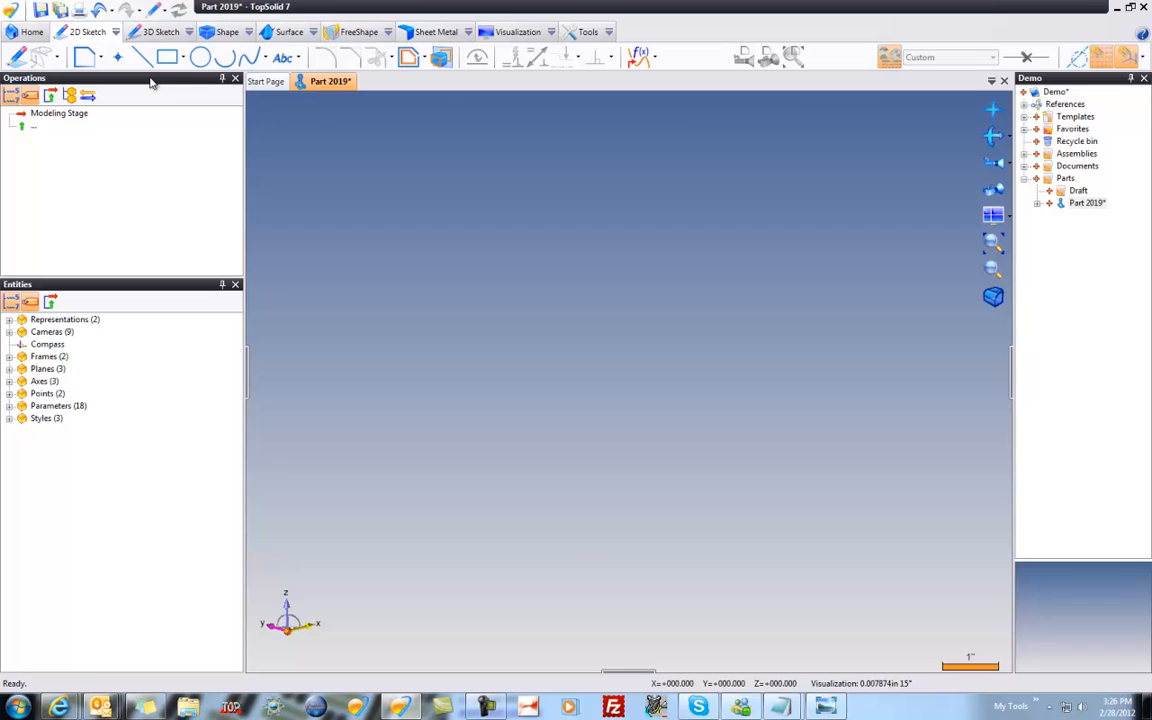
left_click(88, 32)
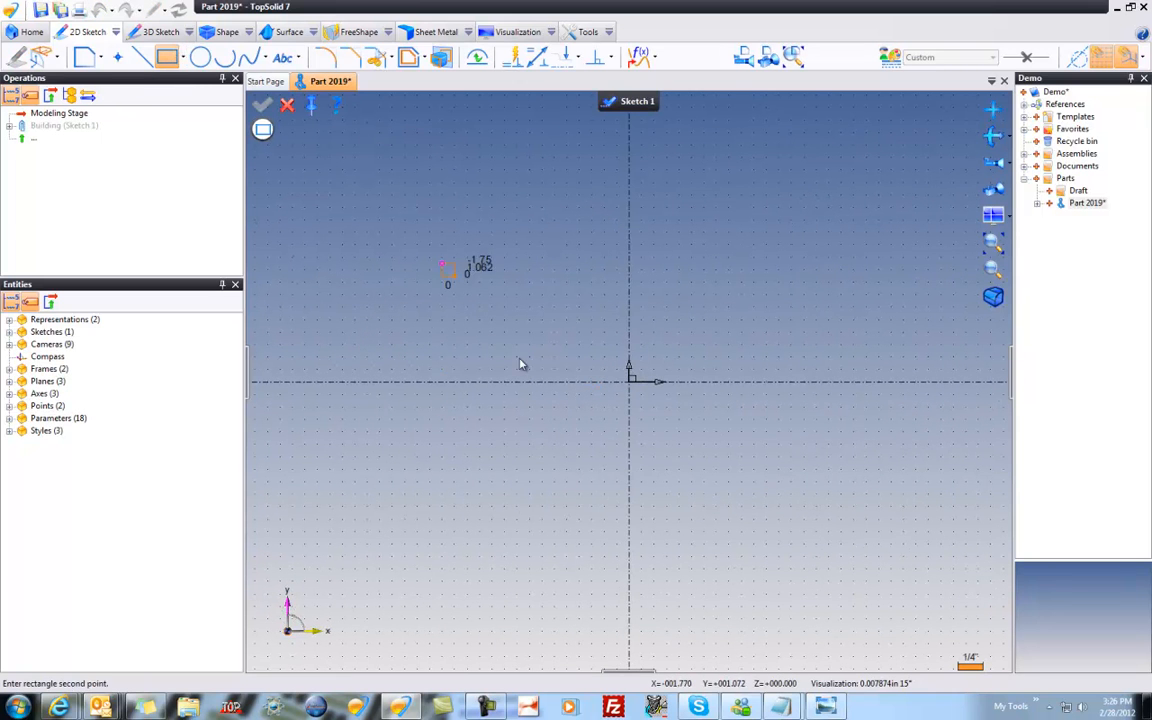
left_click(836, 540)
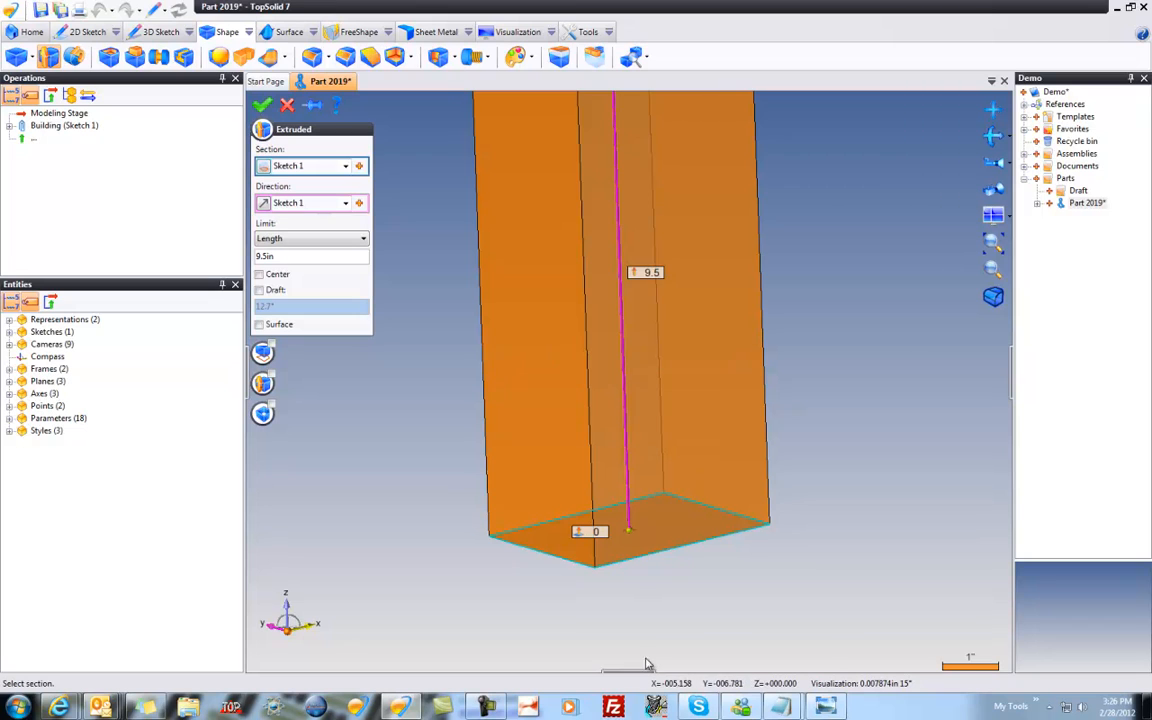
mouse_move(660, 304)
type("1")
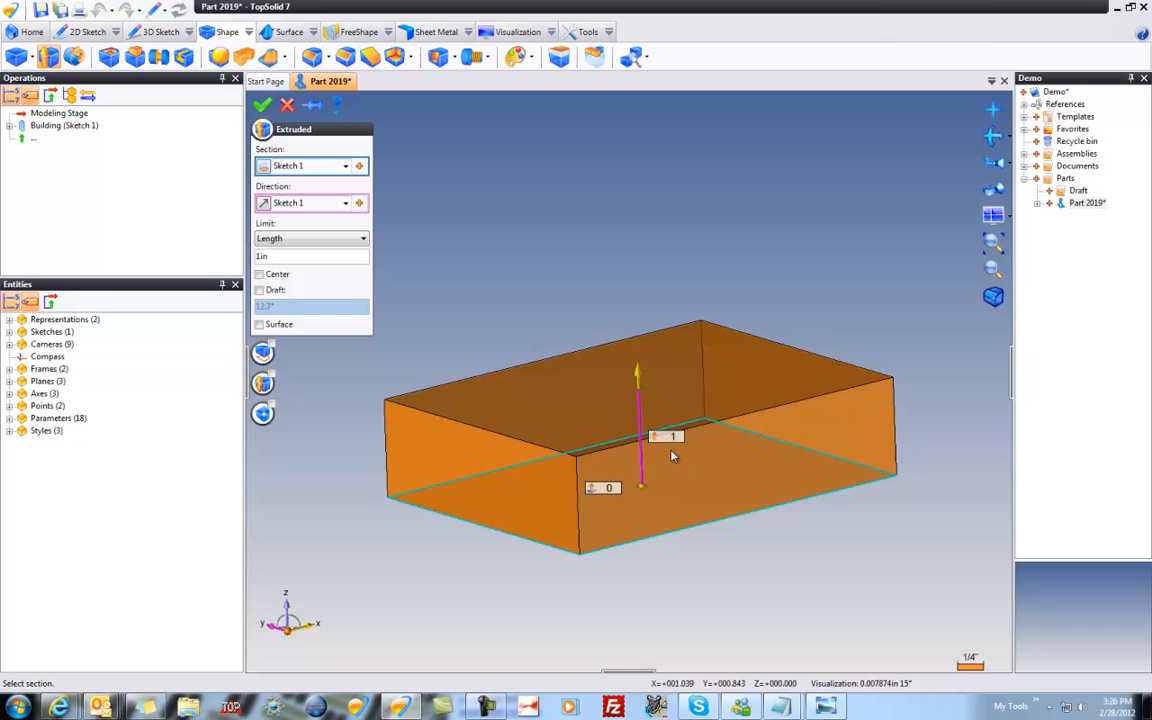
Validate the flat rectangular extrusion so the block exists as Shape 1
left_click(664, 436)
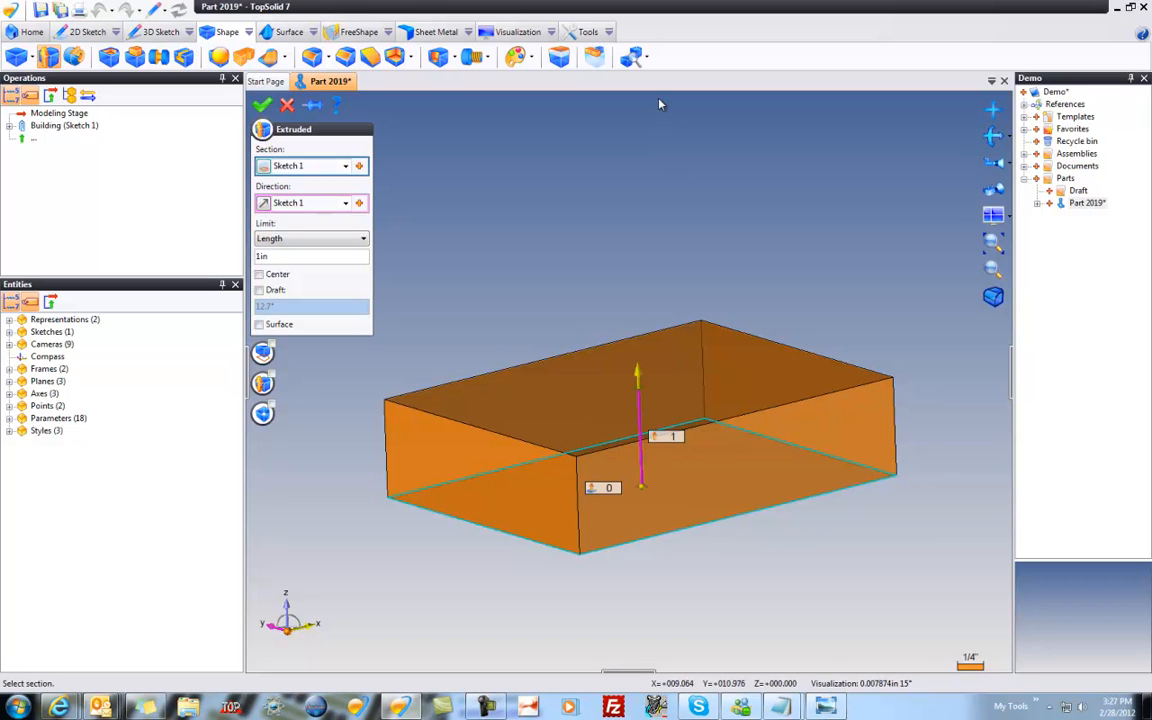
mouse_move(624, 378)
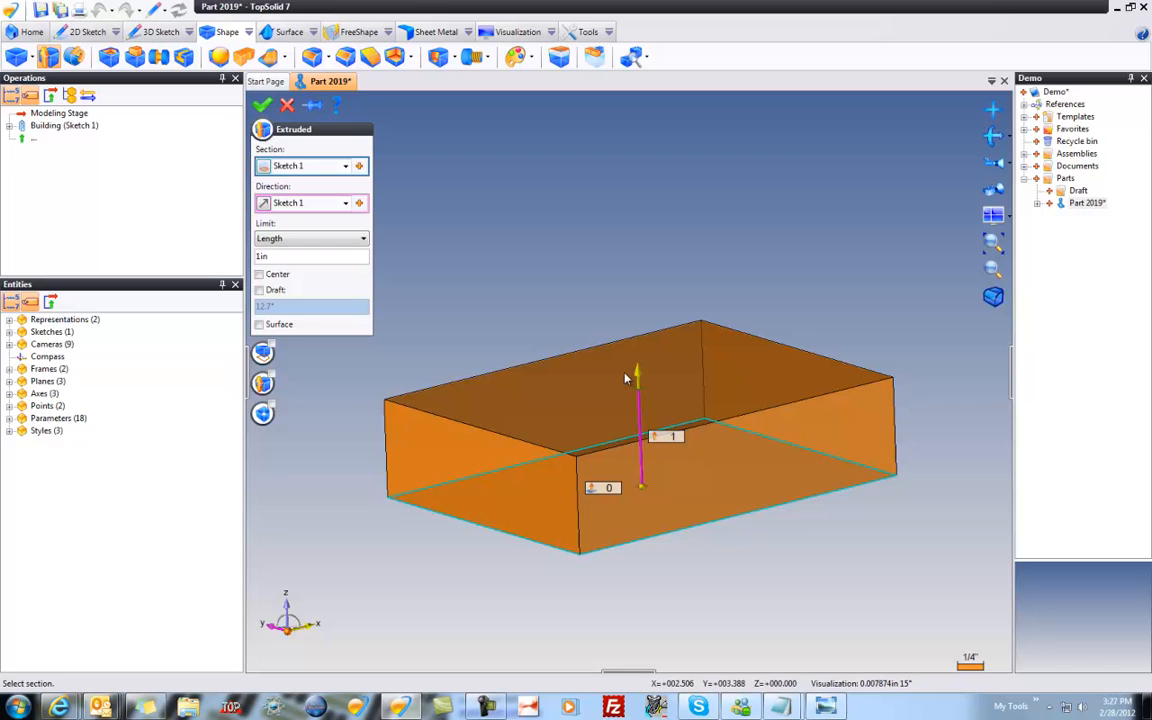
left_click(260, 104)
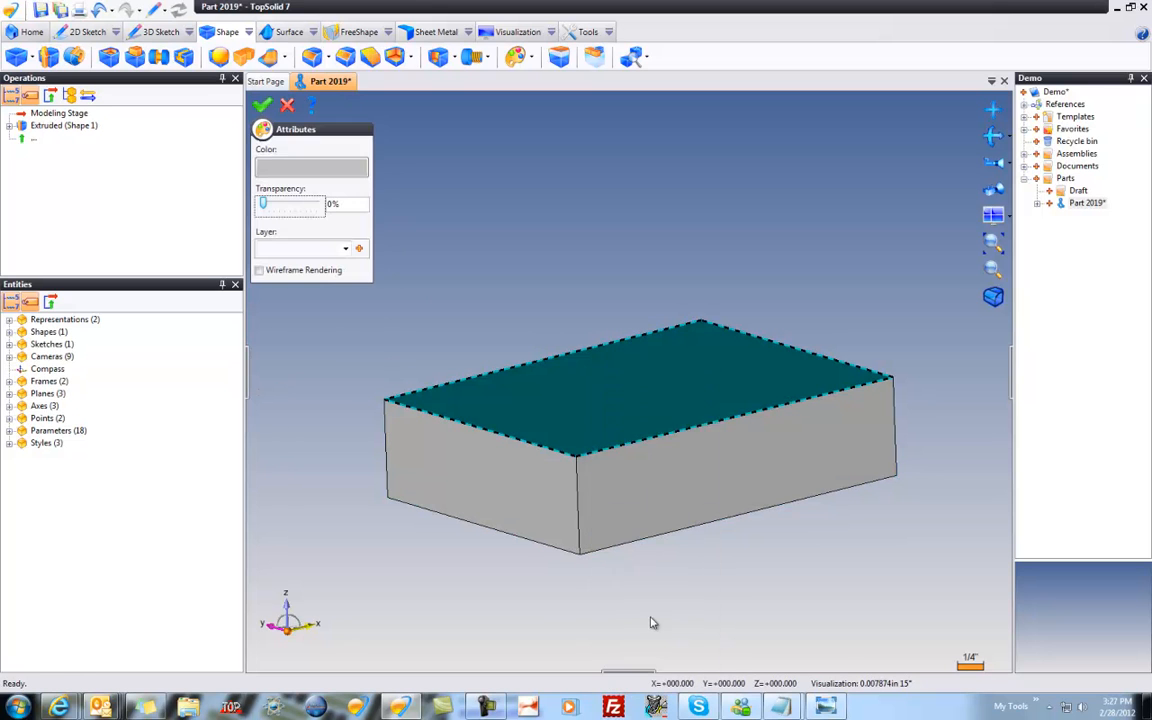
Set the block's transparency to 80% in the Attributes dialog and apply it
left_click_drag(264, 204, 304, 204)
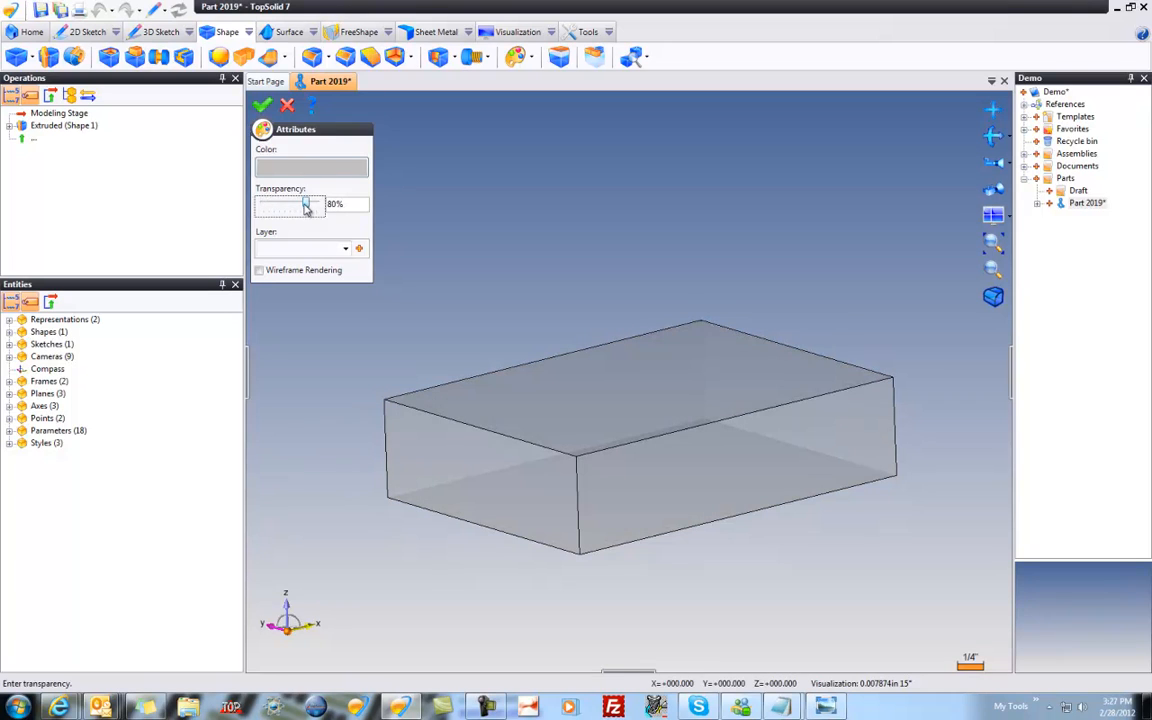
left_click(260, 104)
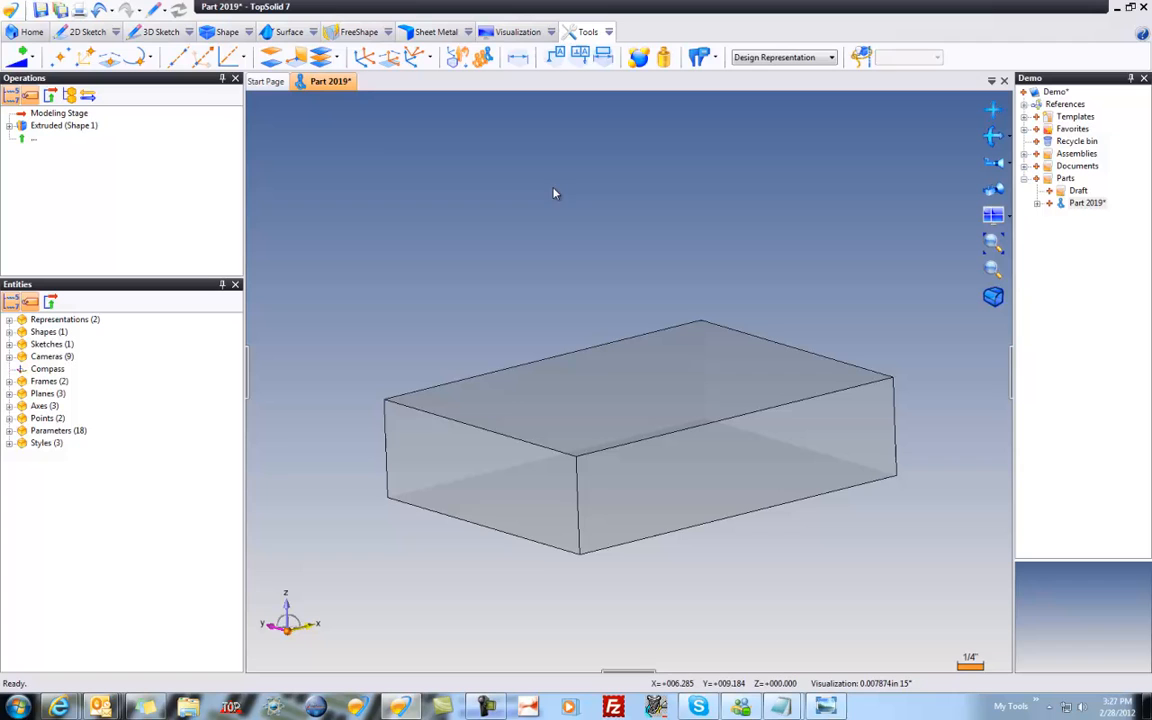
Create a middle plane (Plane 1) between the block's top and bottom faces
left_click(324, 56)
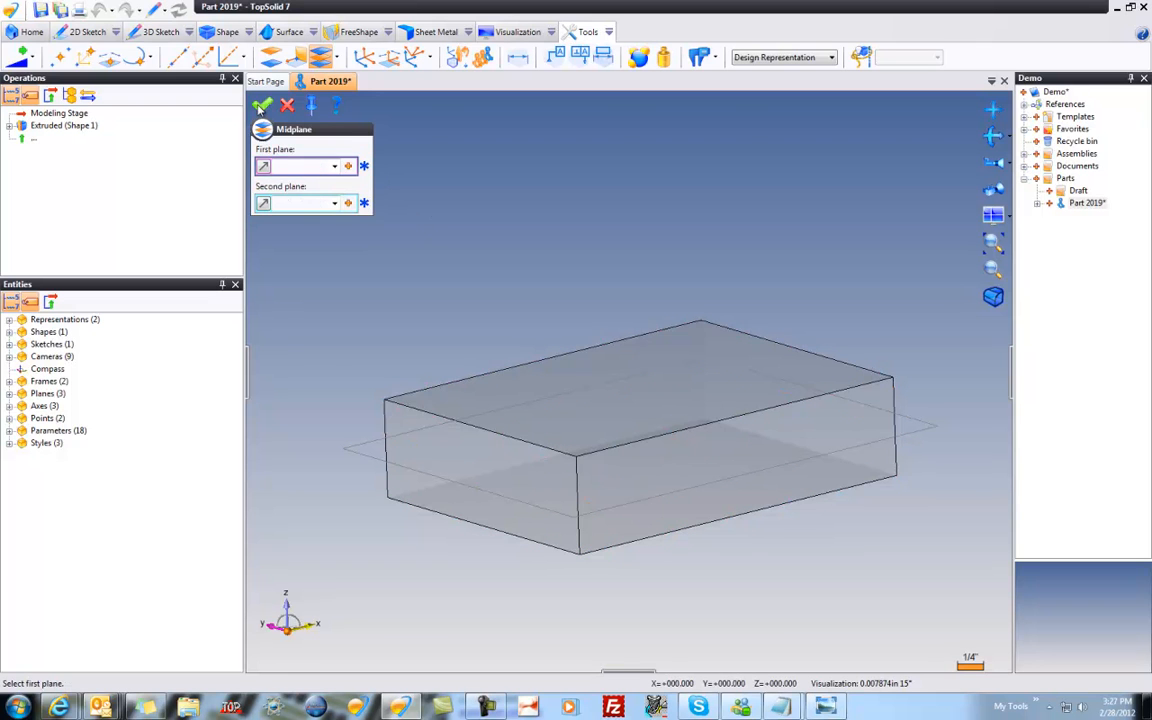
left_click(262, 106)
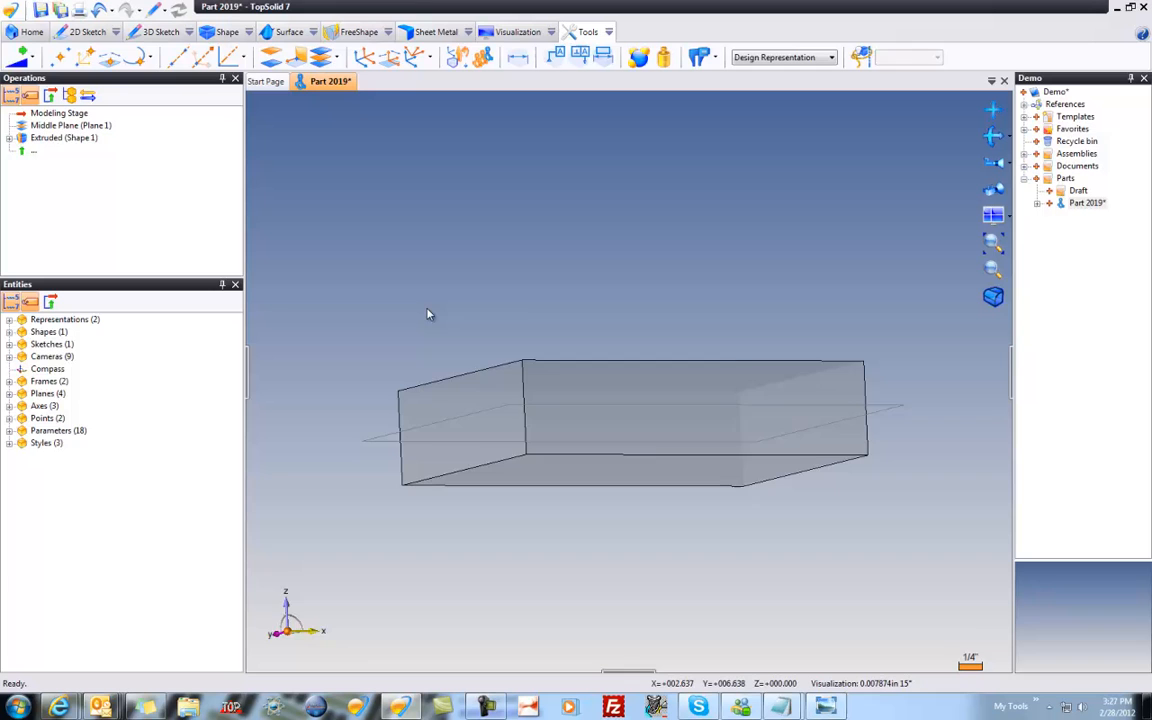
left_click(544, 400)
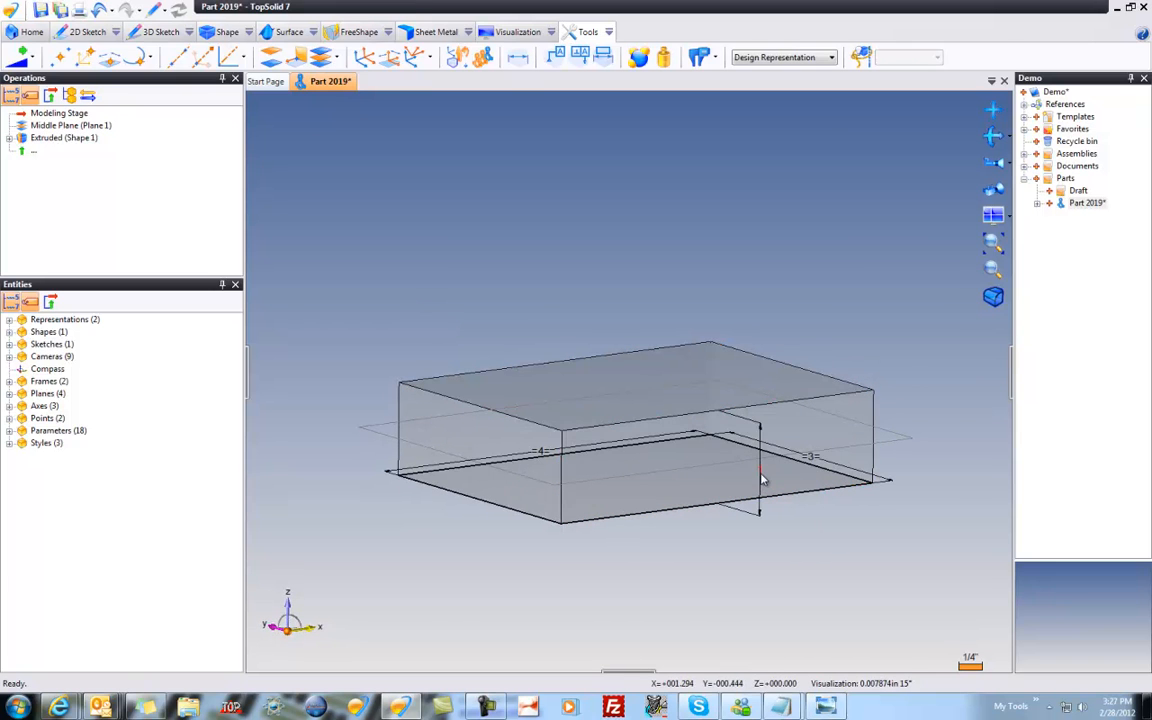
left_click_drag(760, 480, 812, 584)
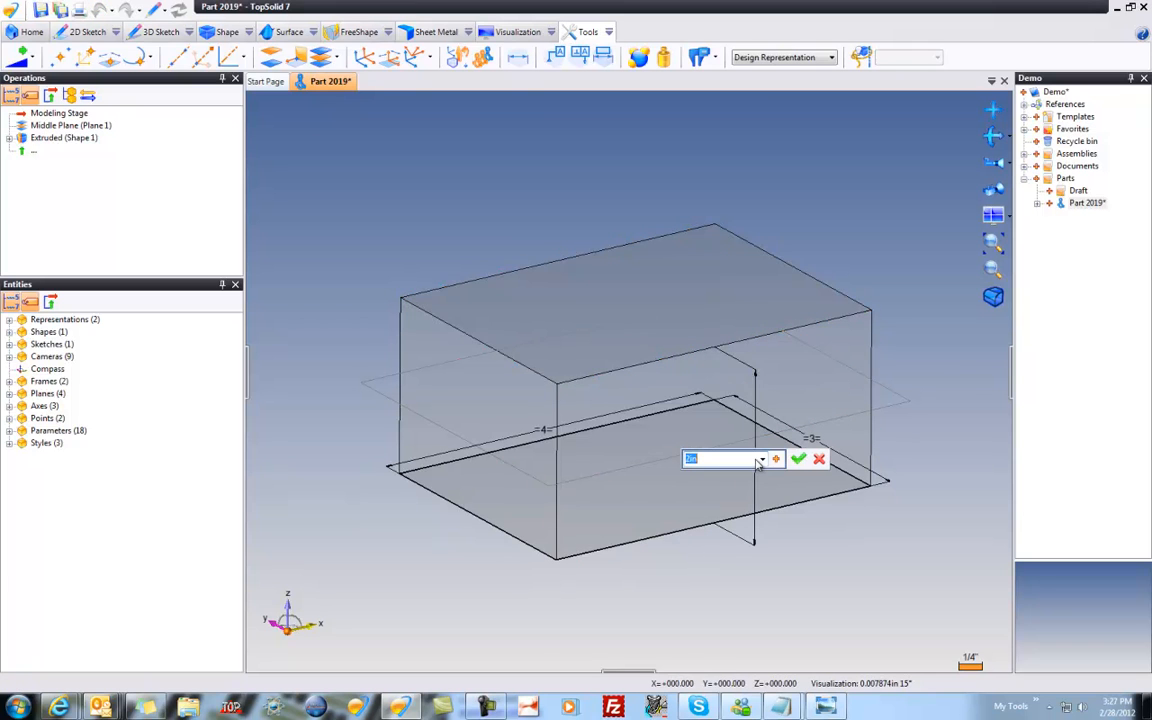
left_click(798, 458)
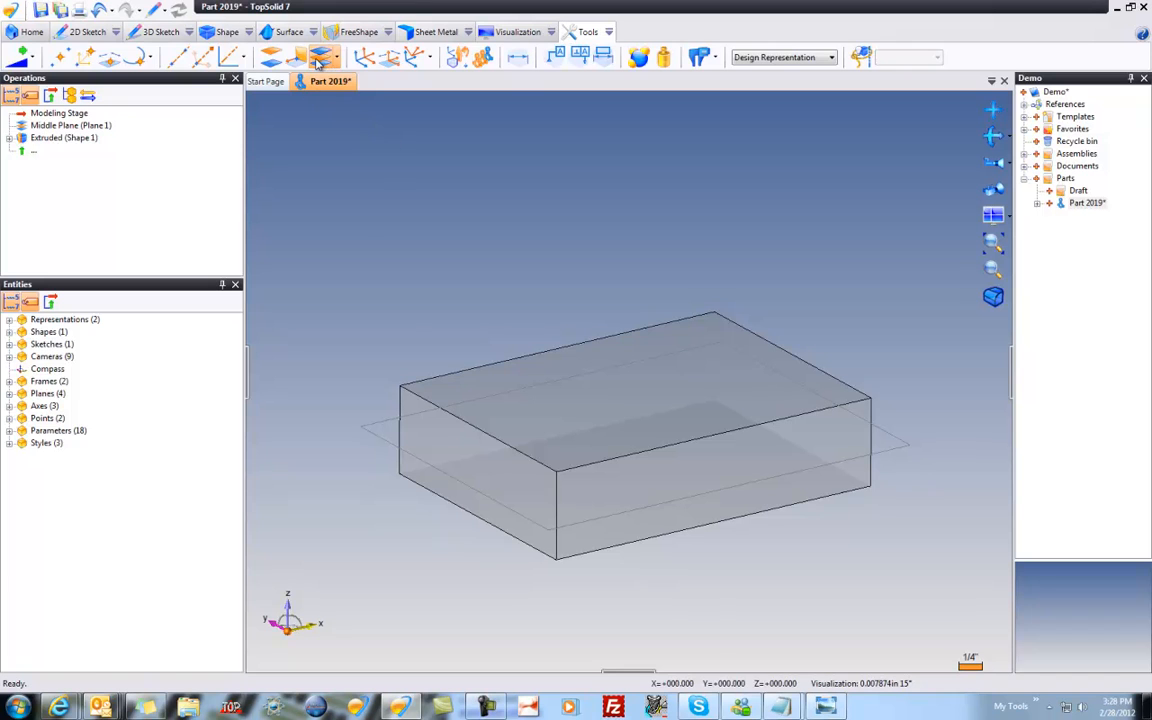
Create offset planes 0.5 in from the block's bottom face
left_click(324, 56)
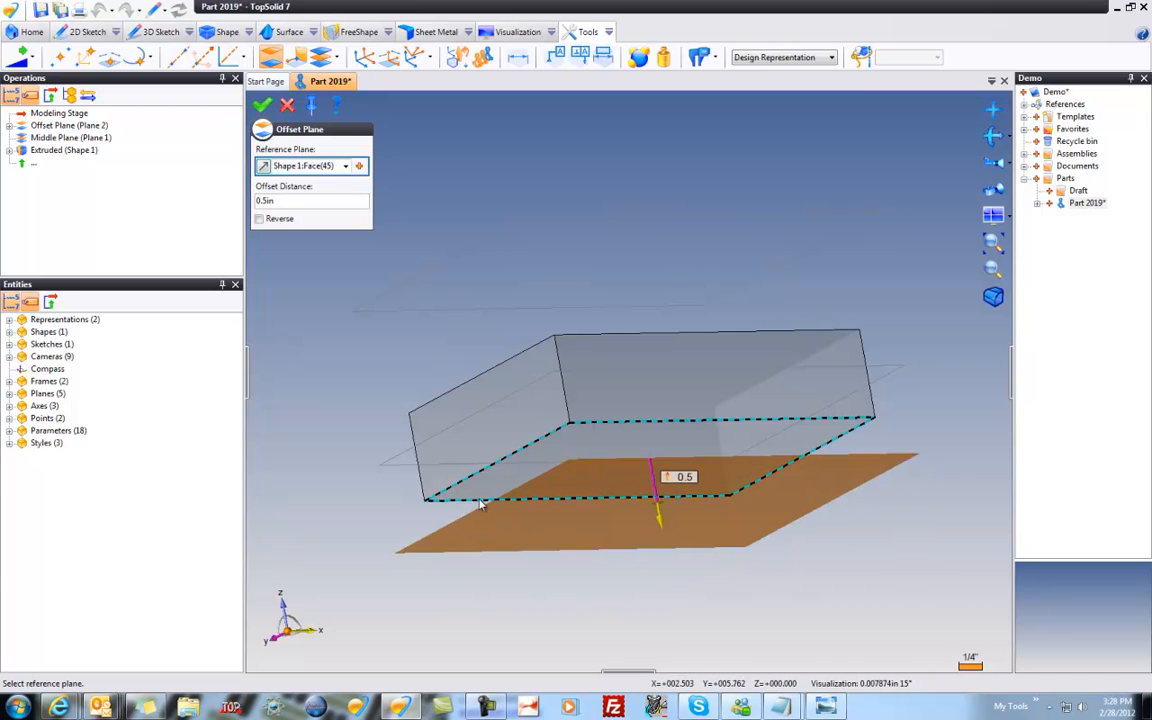
left_click(262, 106)
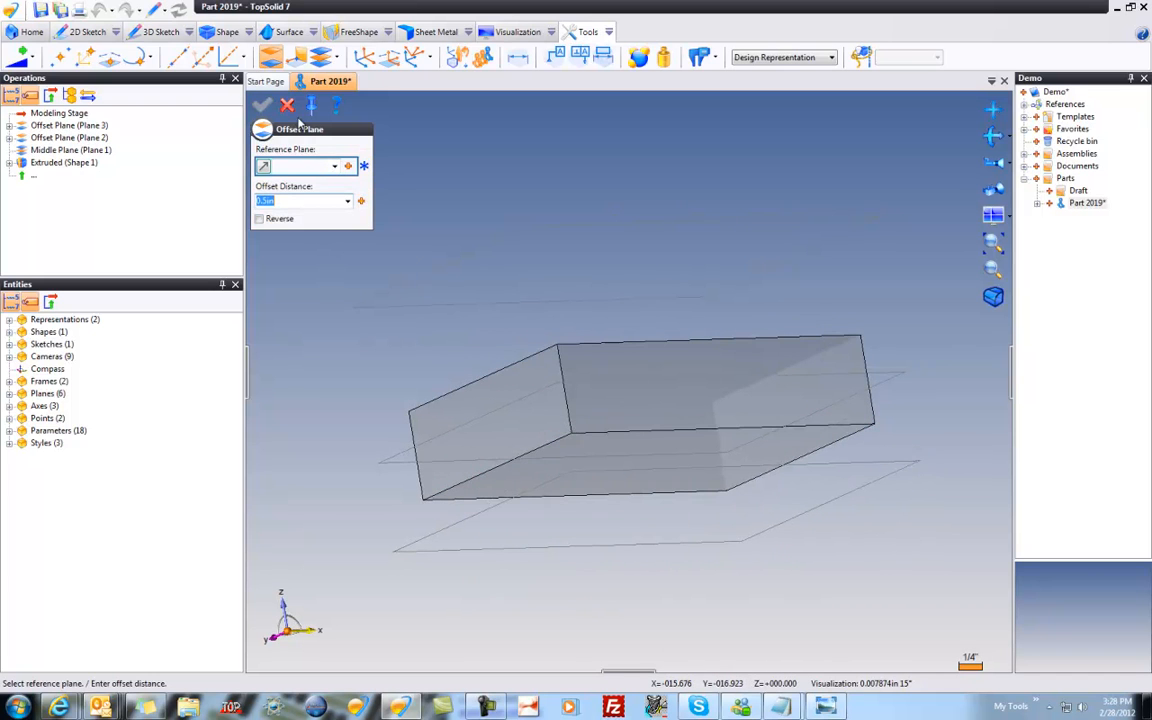
left_click(260, 106)
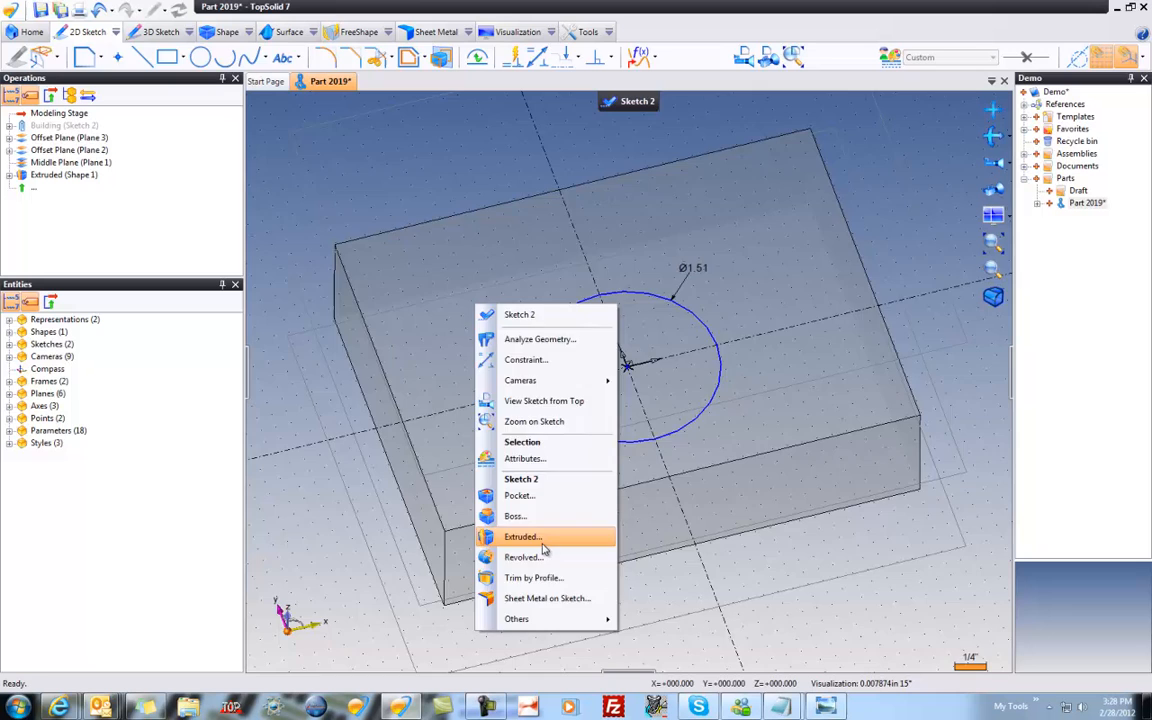
Start extruding the Ø1.51 circle of Sketch 2 into a cylinder
left_click(520, 536)
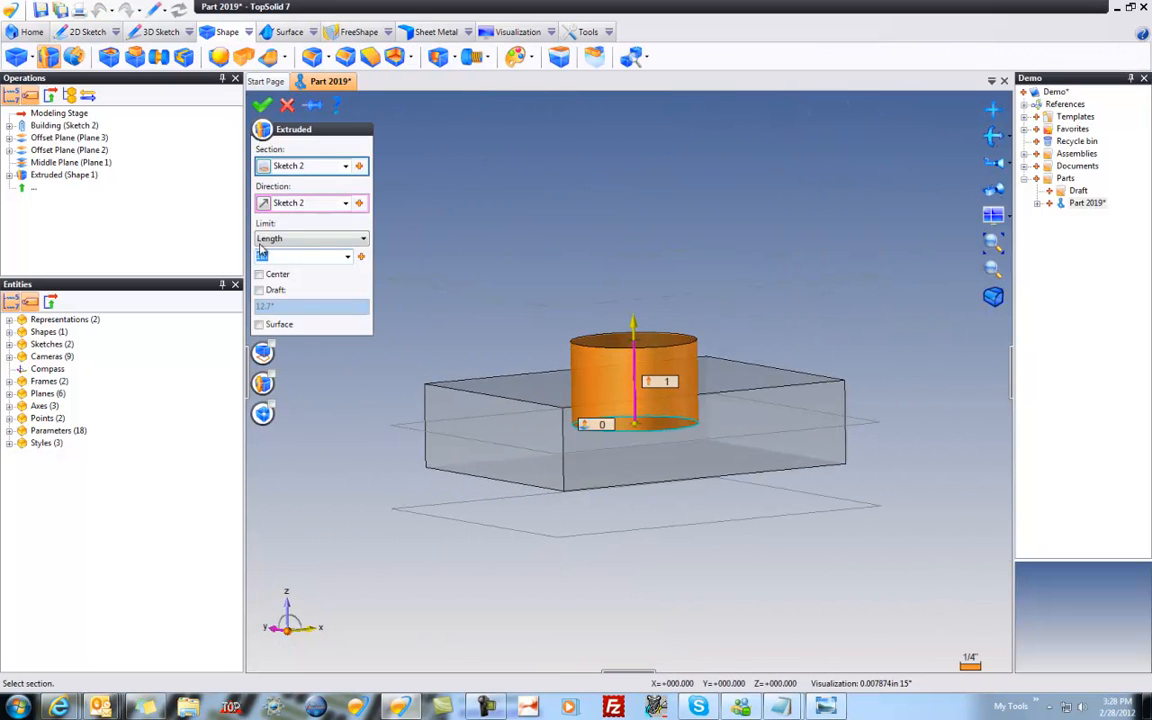
Limit the cylinder extrusion to Plane 2 and add a downward second side with its own limit type
left_click(362, 238)
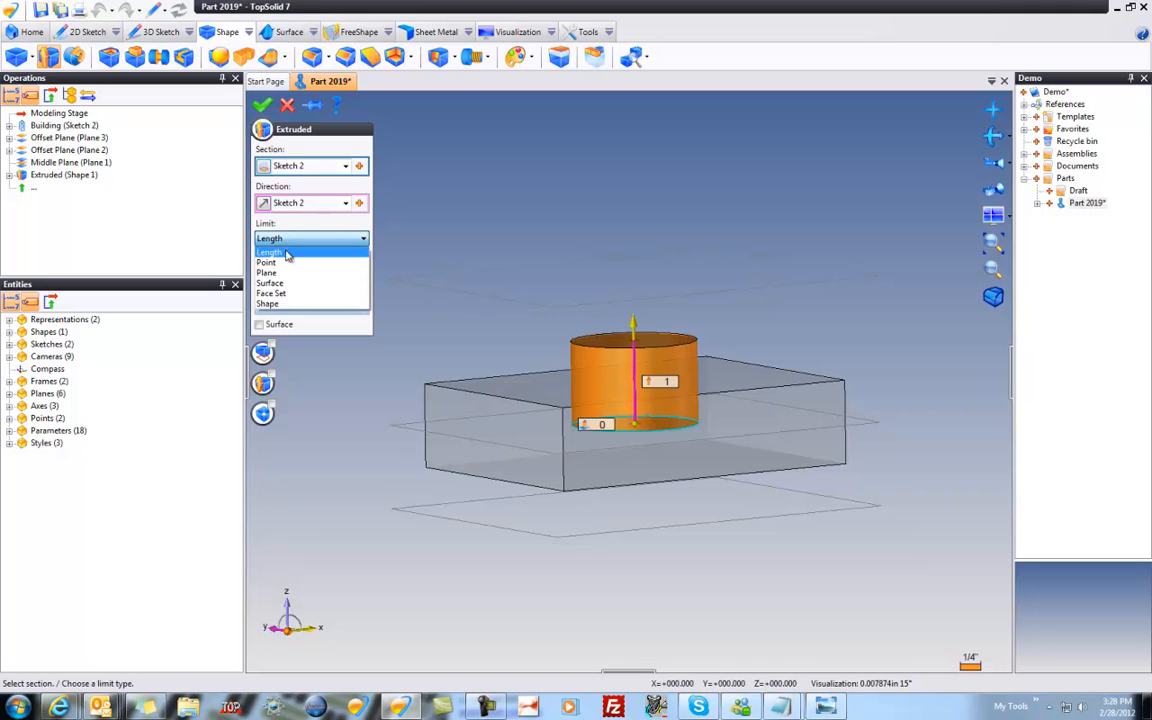
mouse_move(304, 292)
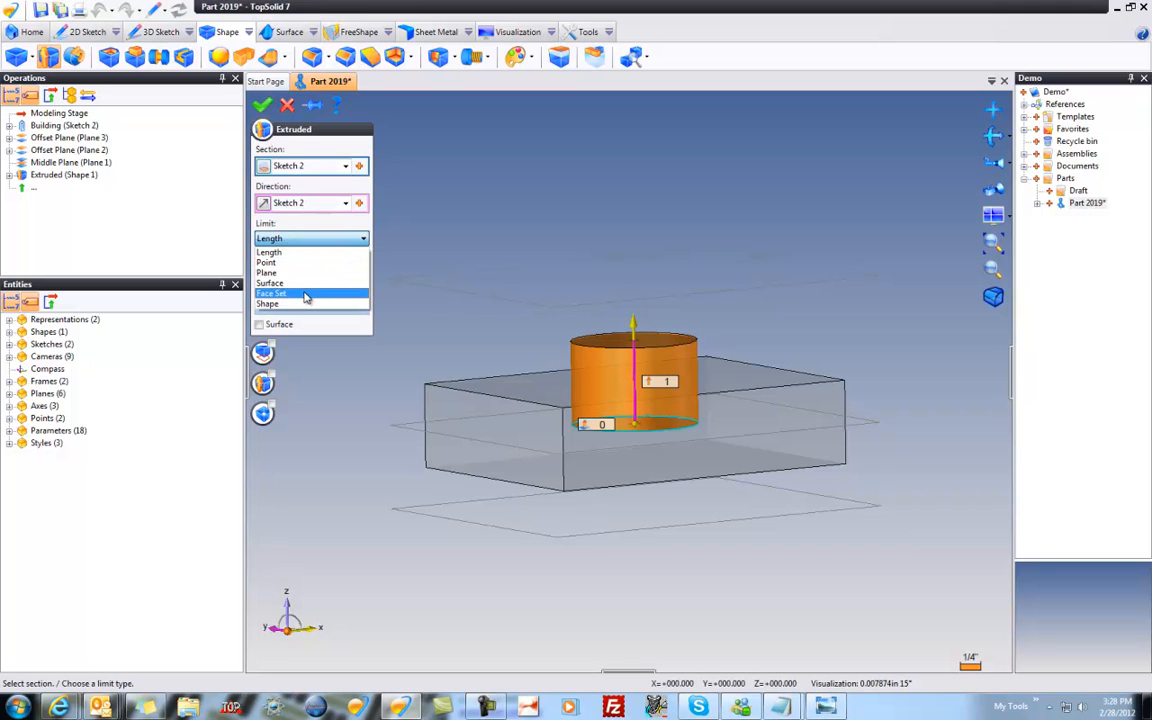
mouse_move(296, 304)
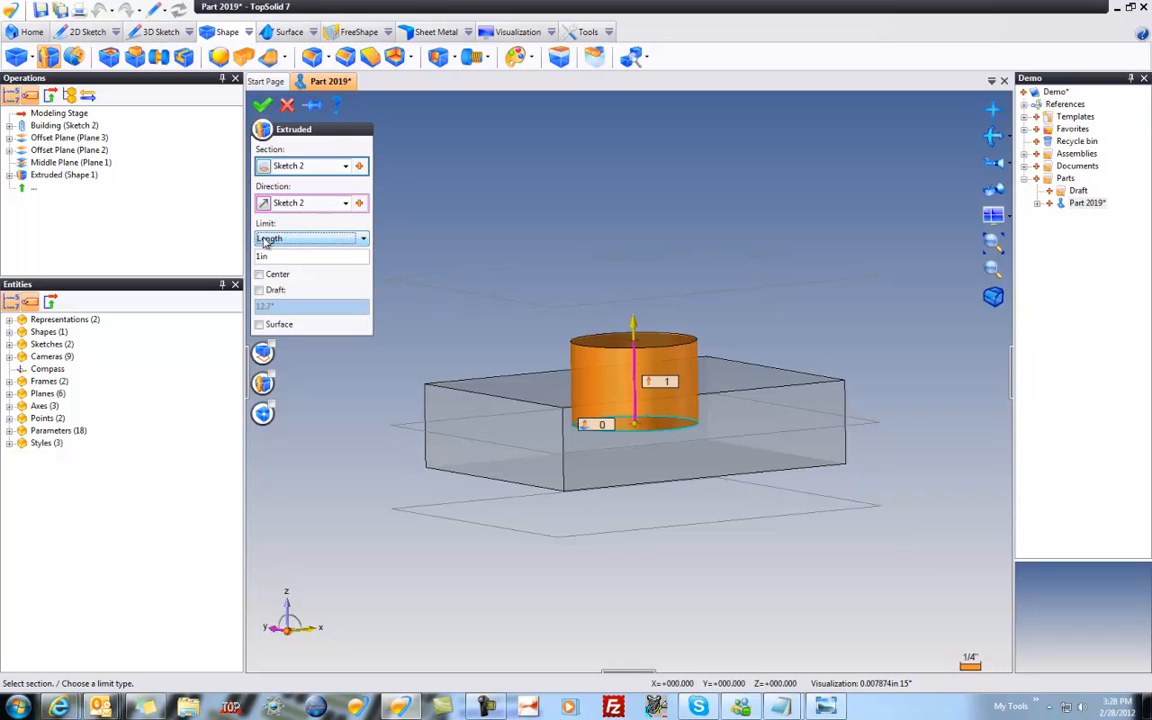
mouse_move(632, 322)
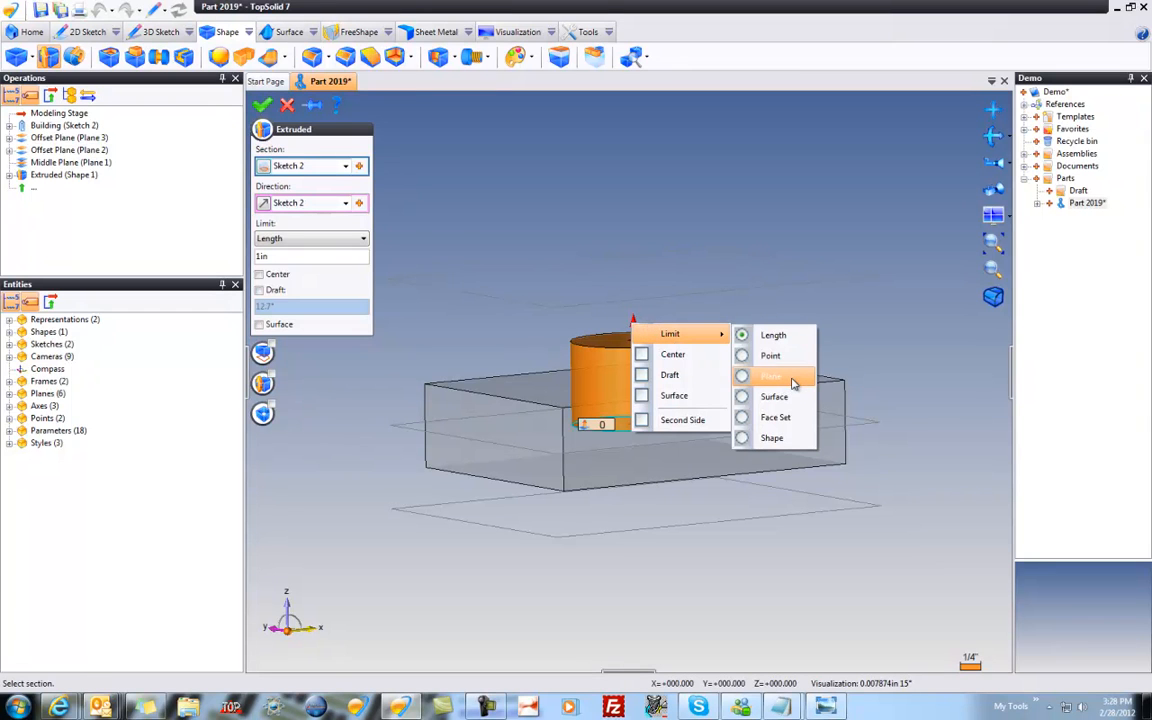
left_click(772, 376)
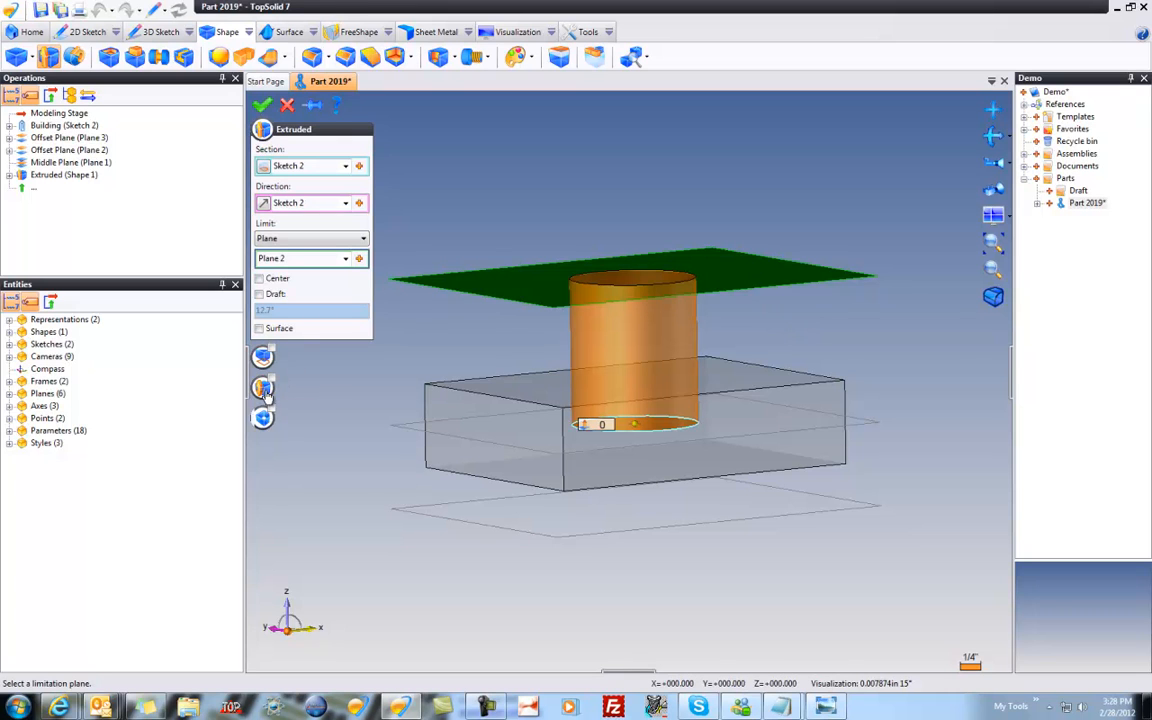
left_click(264, 388)
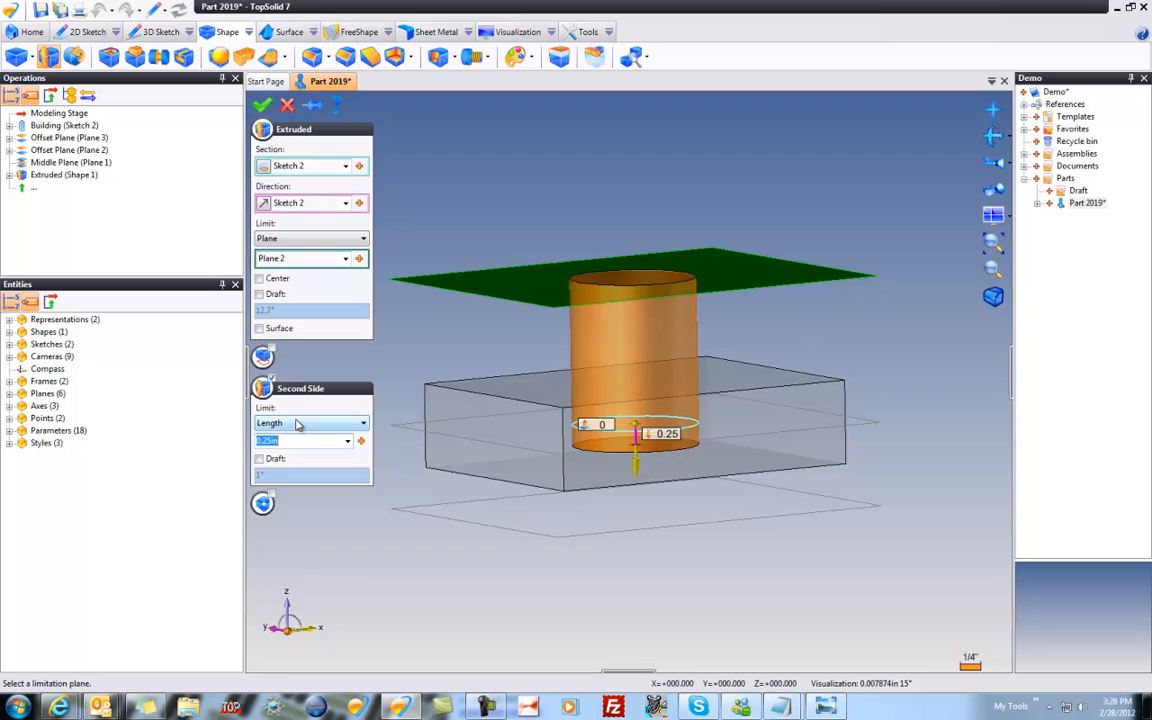
left_click(310, 422)
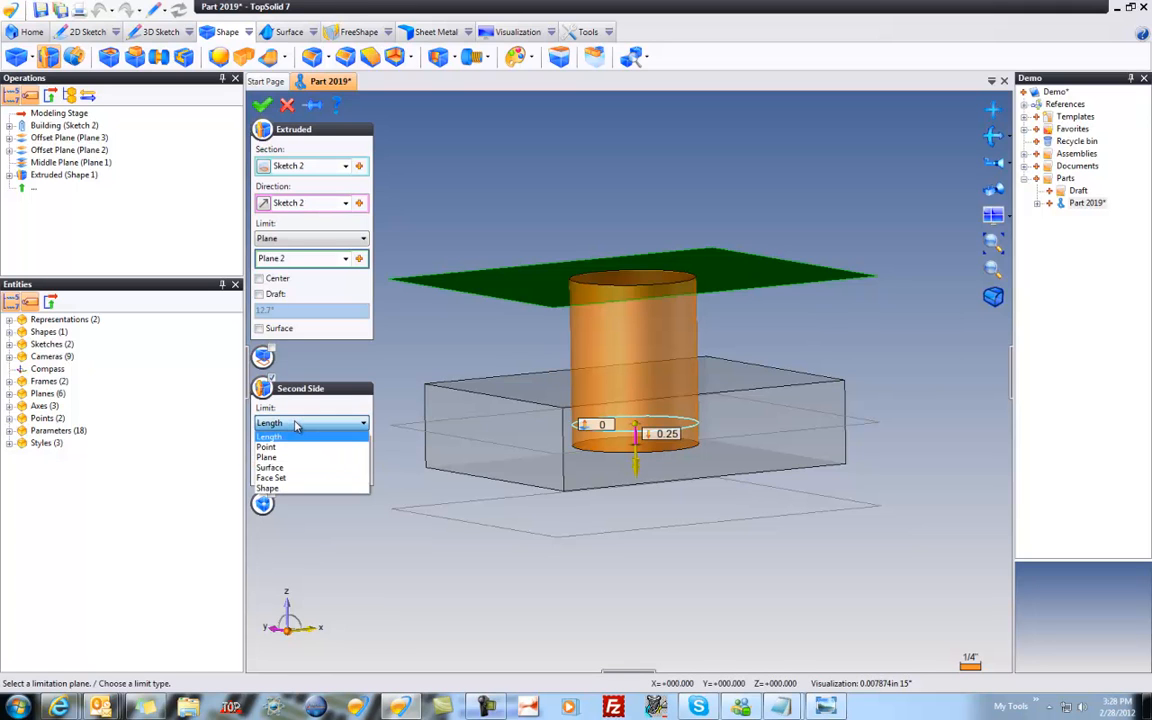
mouse_move(288, 446)
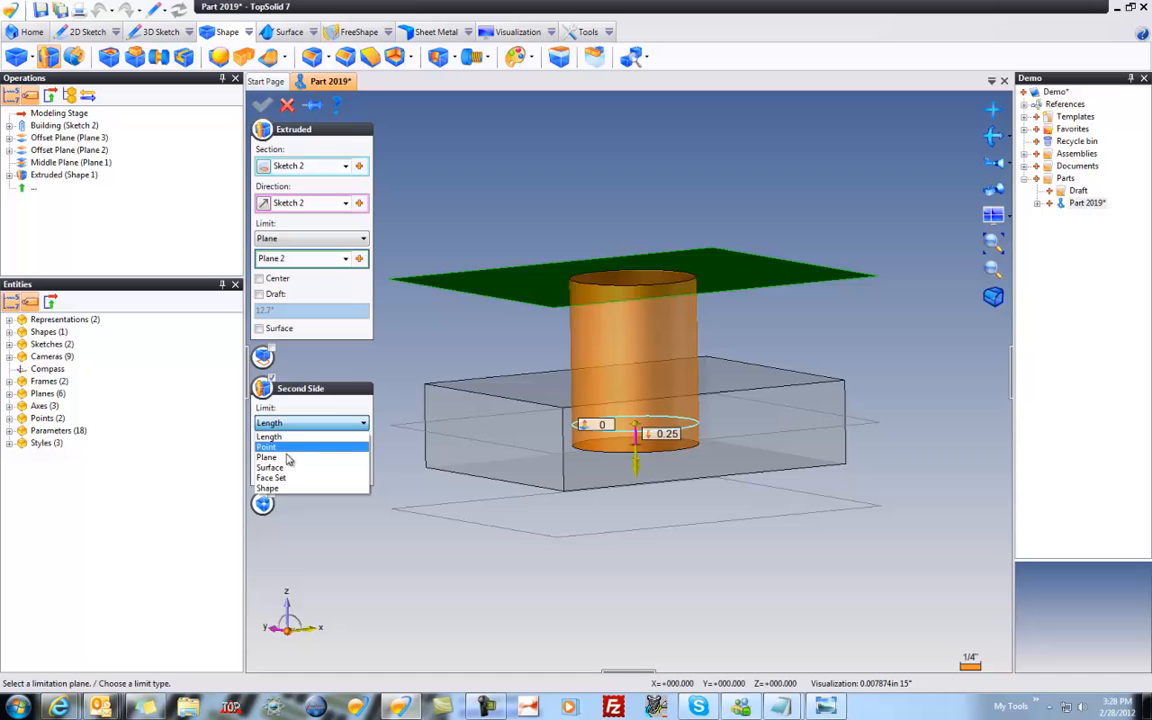
left_click(268, 456)
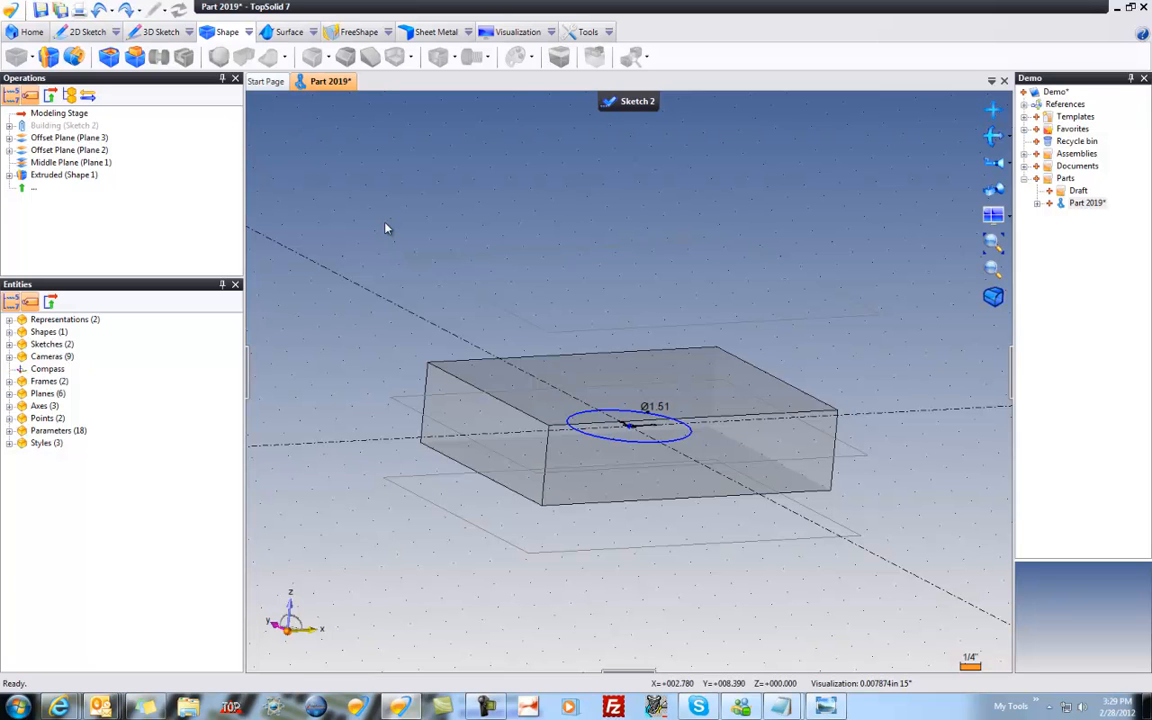
mouse_move(628, 452)
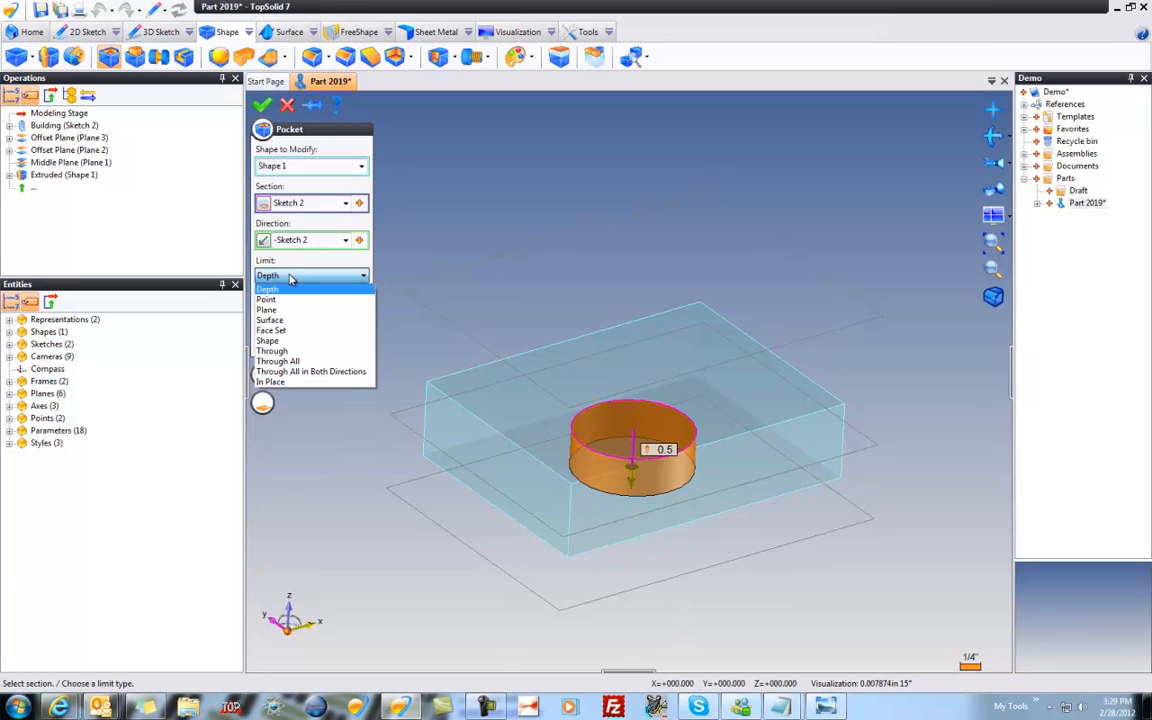
mouse_move(288, 382)
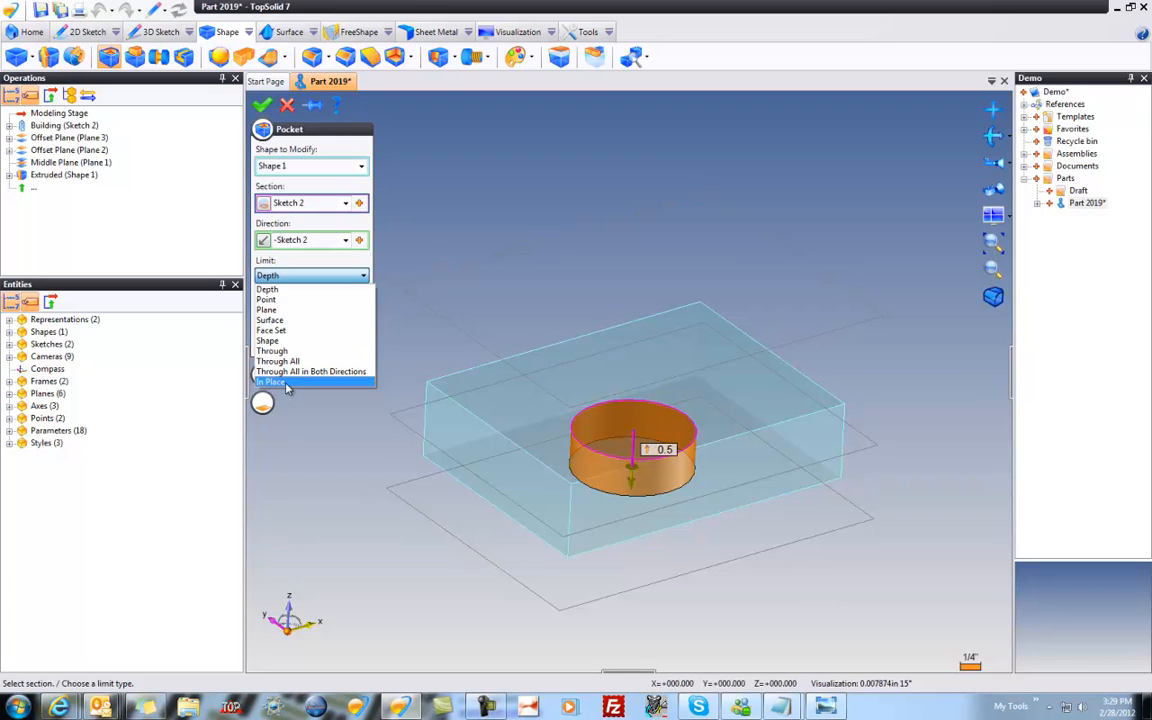
Cut Pocket 1 from the Sketch 2 circle with an In Place limit
left_click(284, 380)
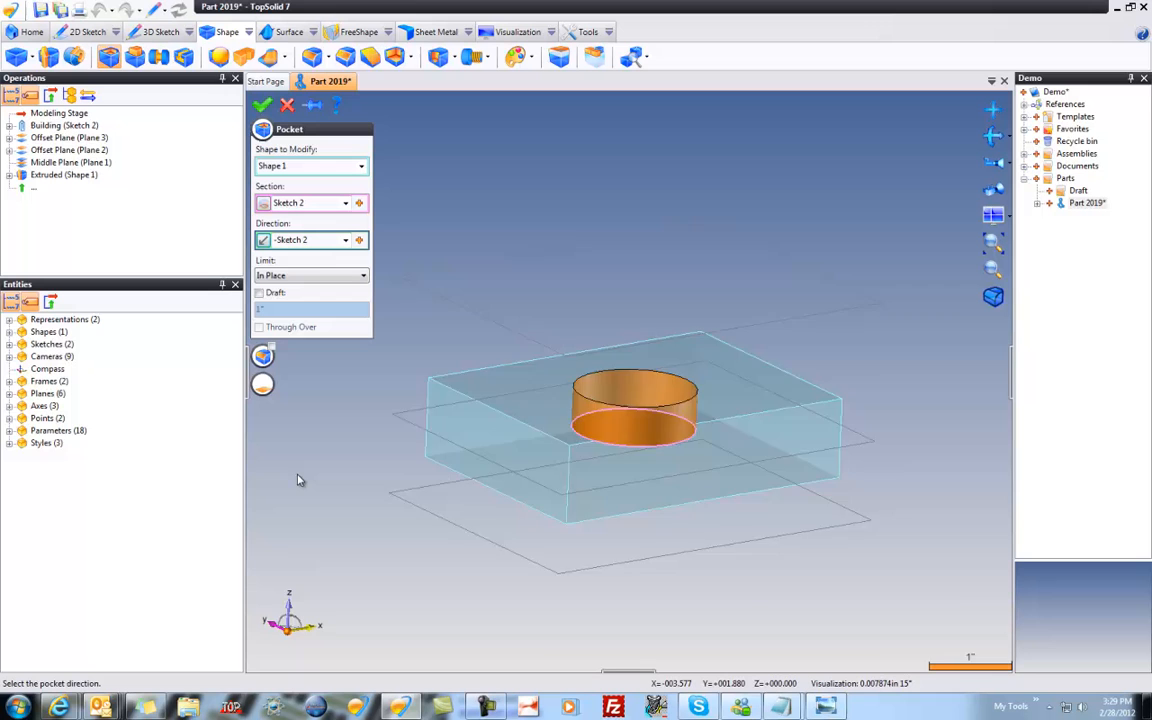
left_click_drag(640, 430, 620, 428)
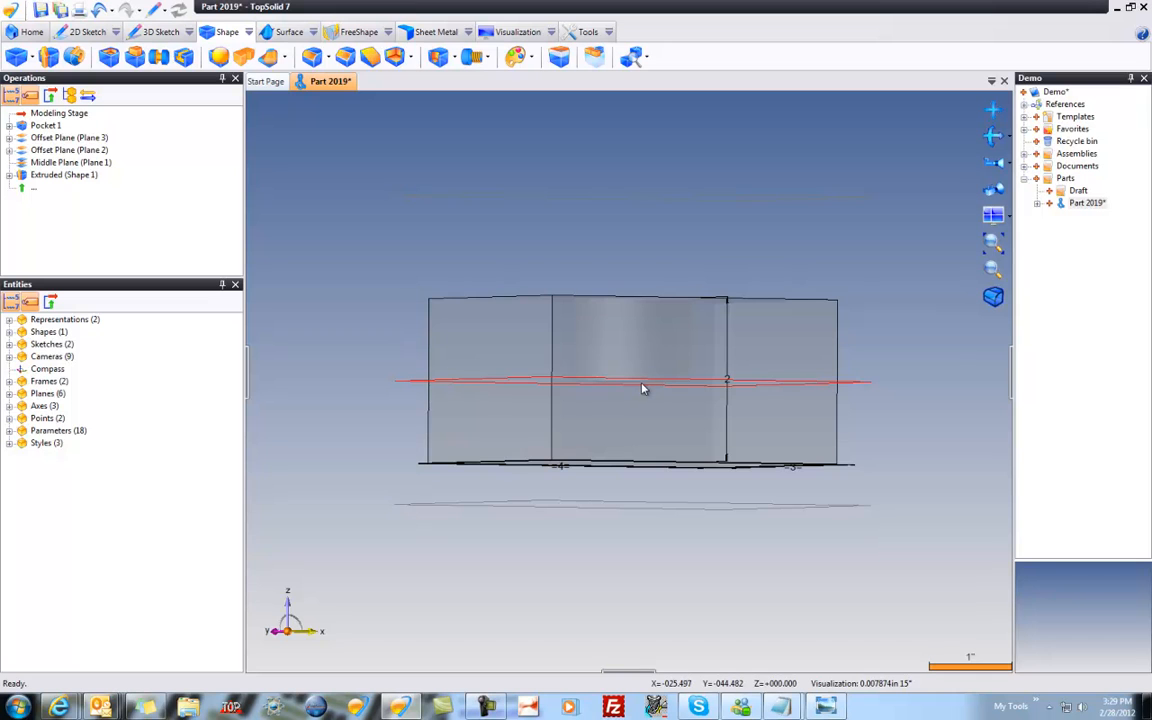
left_click_drag(644, 388, 716, 316)
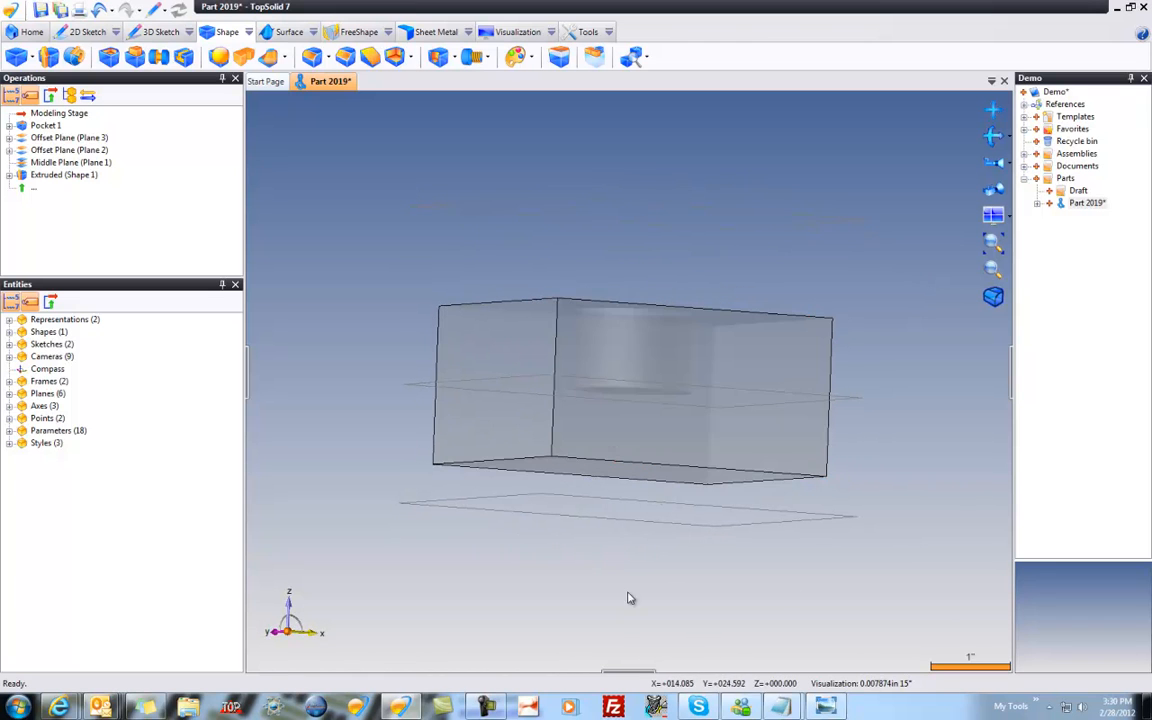
Create Sketch 3 on Offset Plane 3 with a Ø1.51 circle centred on the origin
right_click(630, 516)
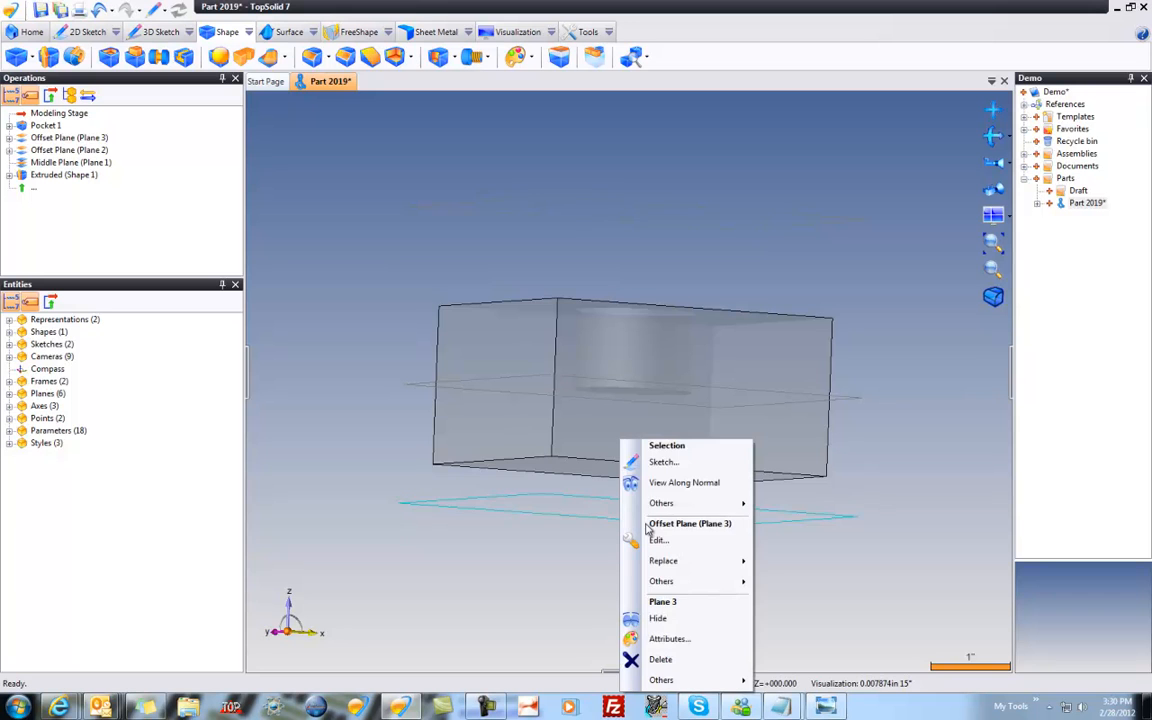
left_click(664, 460)
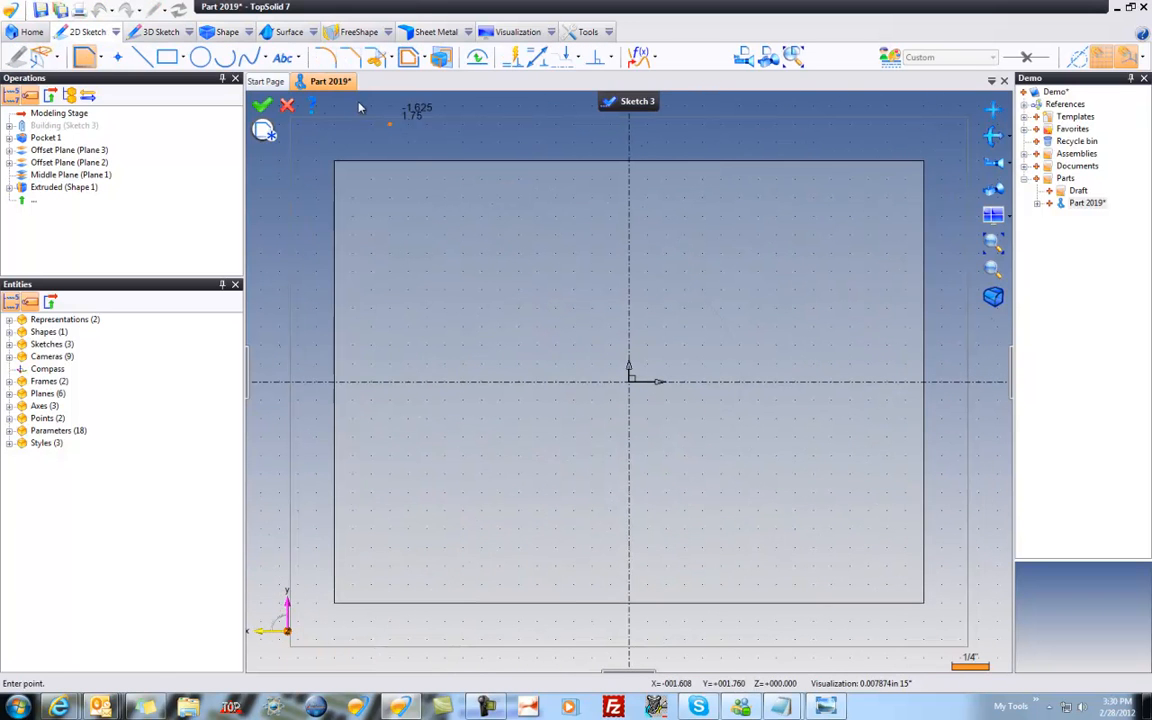
left_click(200, 56)
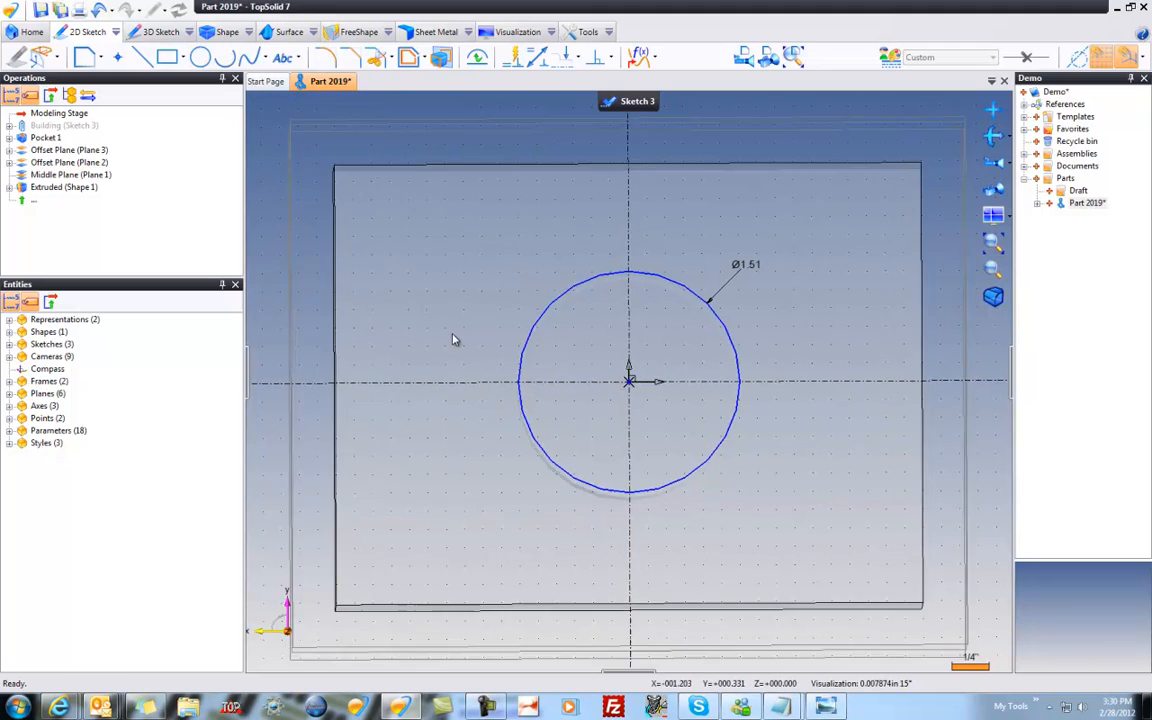
right_click(624, 362)
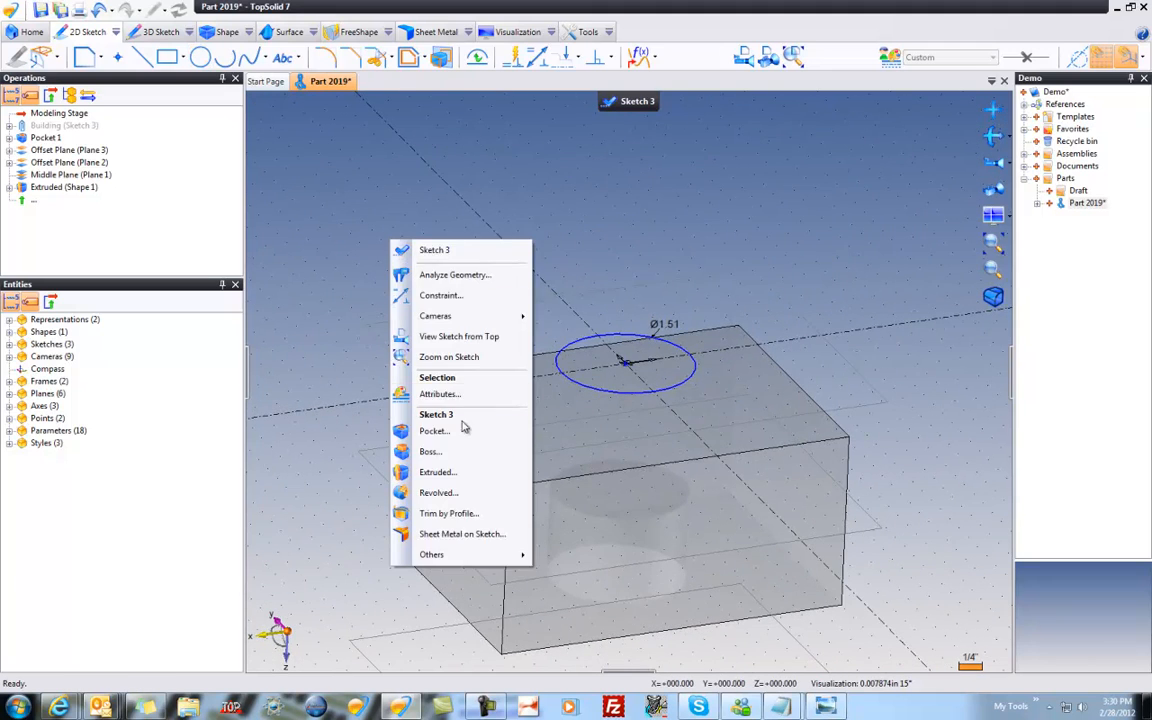
Preview a boss from the Sketch 3 circle with an In Place limit, then cancel it
left_click(430, 452)
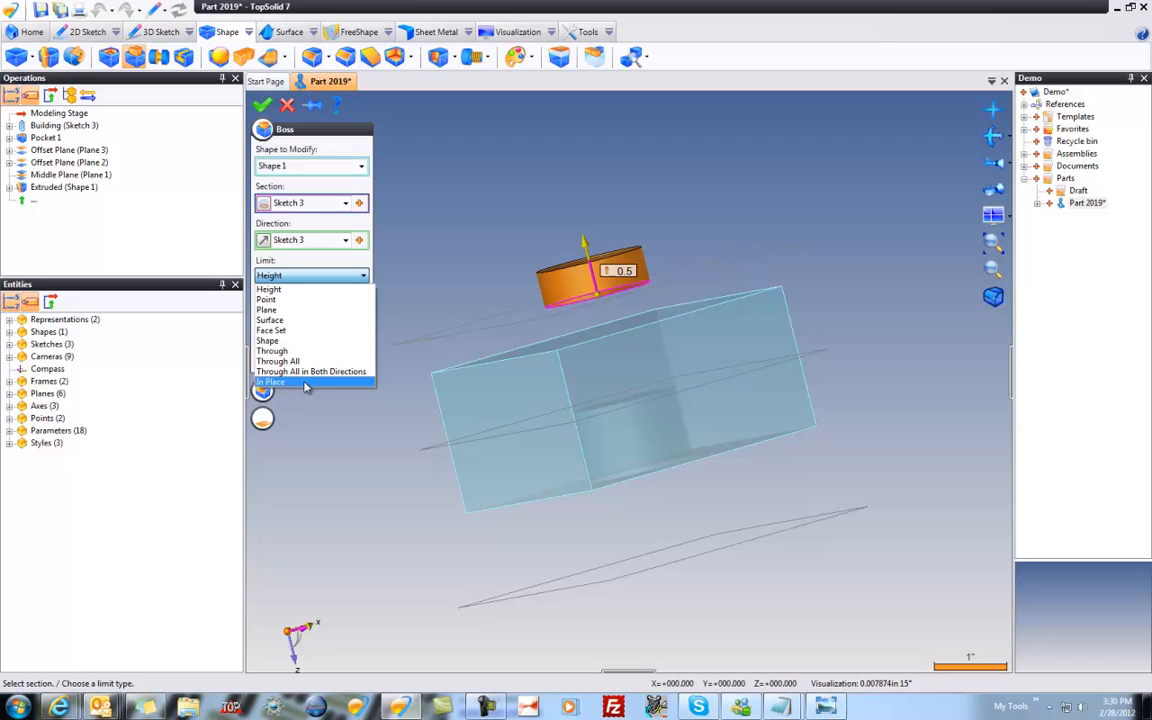
left_click(304, 384)
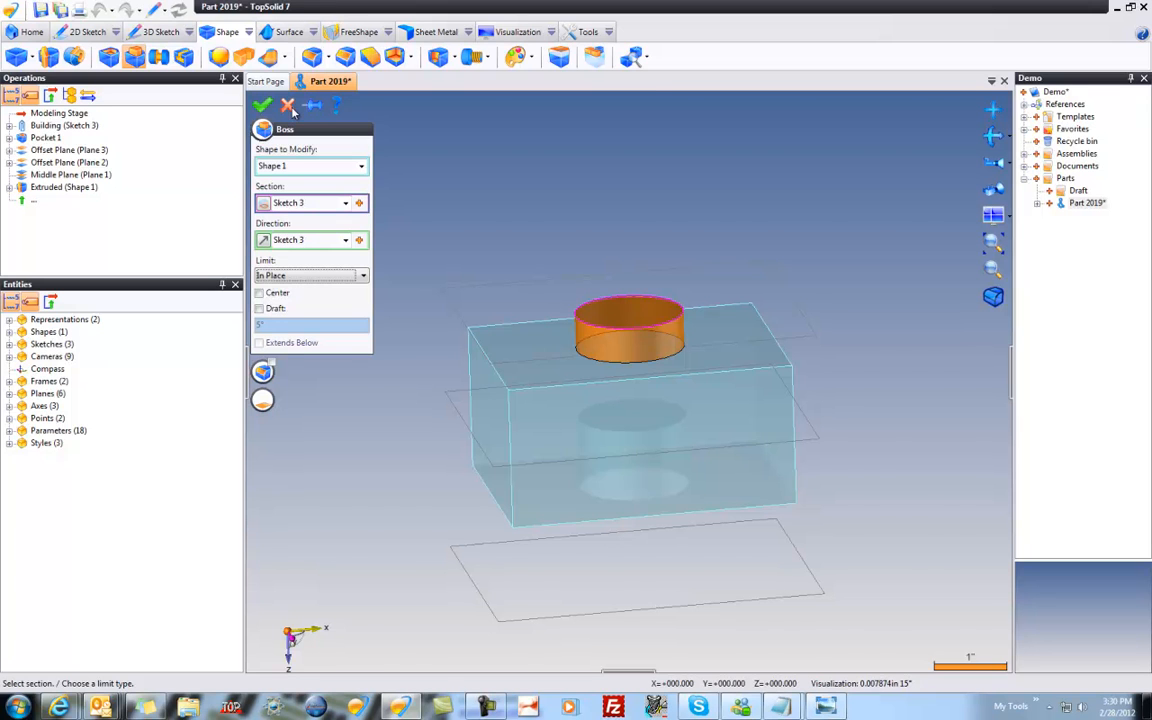
left_click(288, 106)
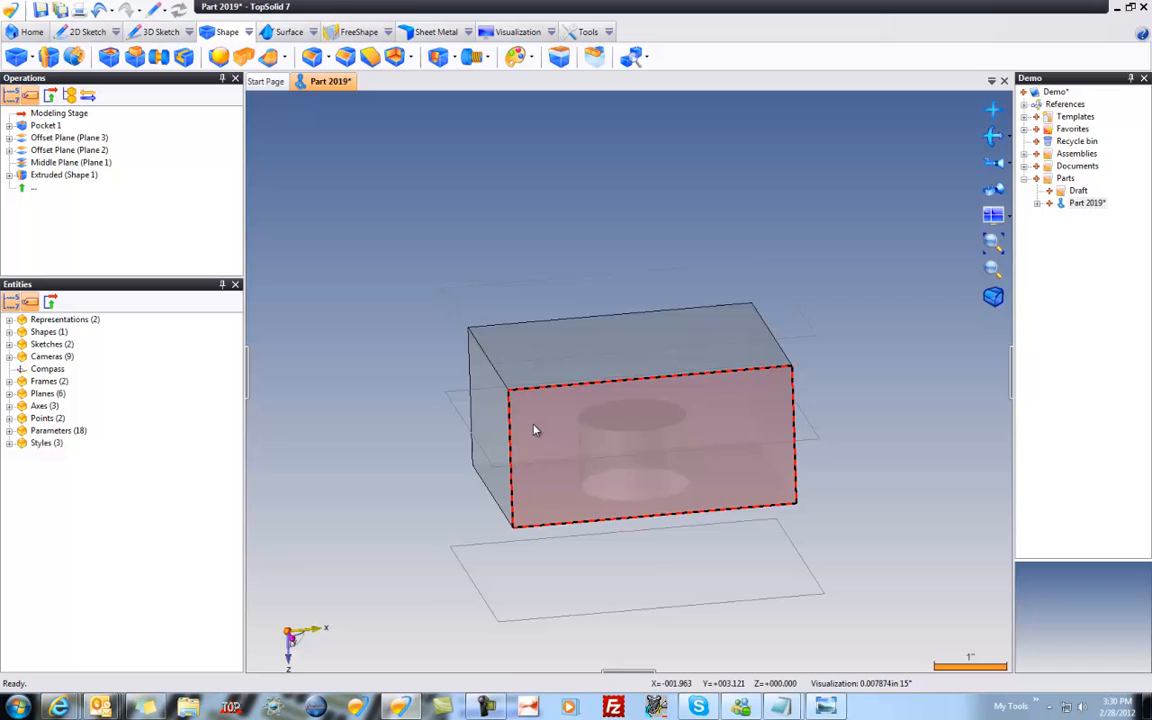
Finish the stepped sloped polyline across the block's front face
left_click_drag(536, 430, 490, 436)
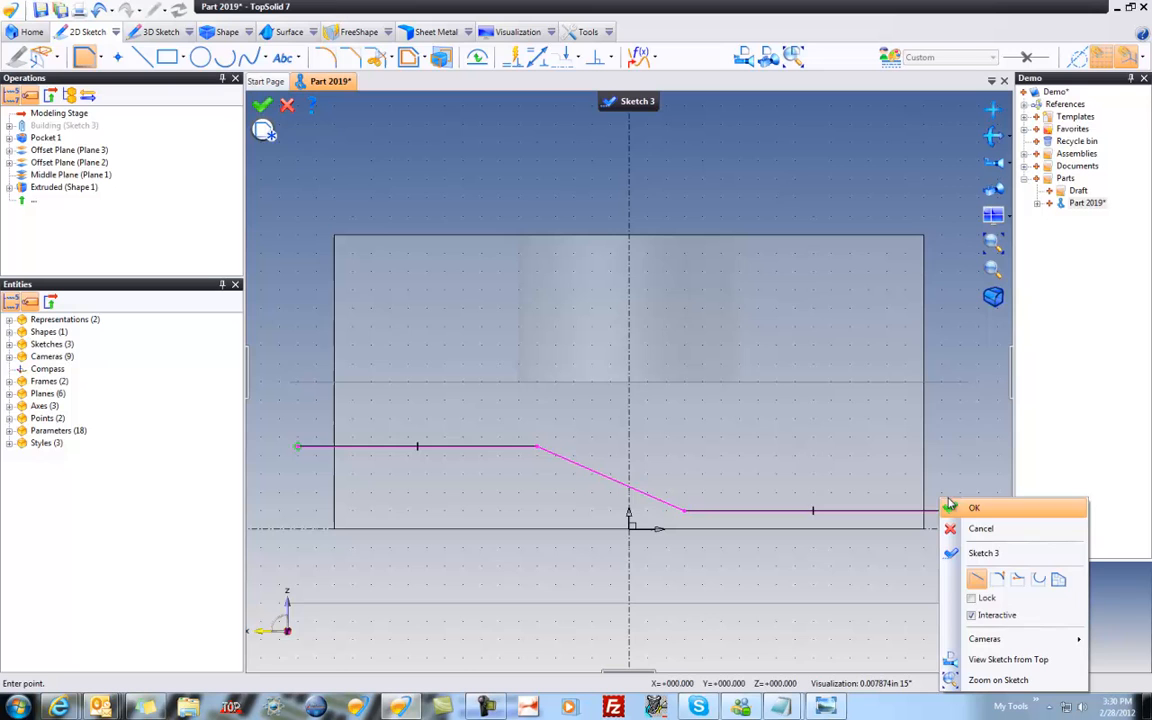
left_click(974, 508)
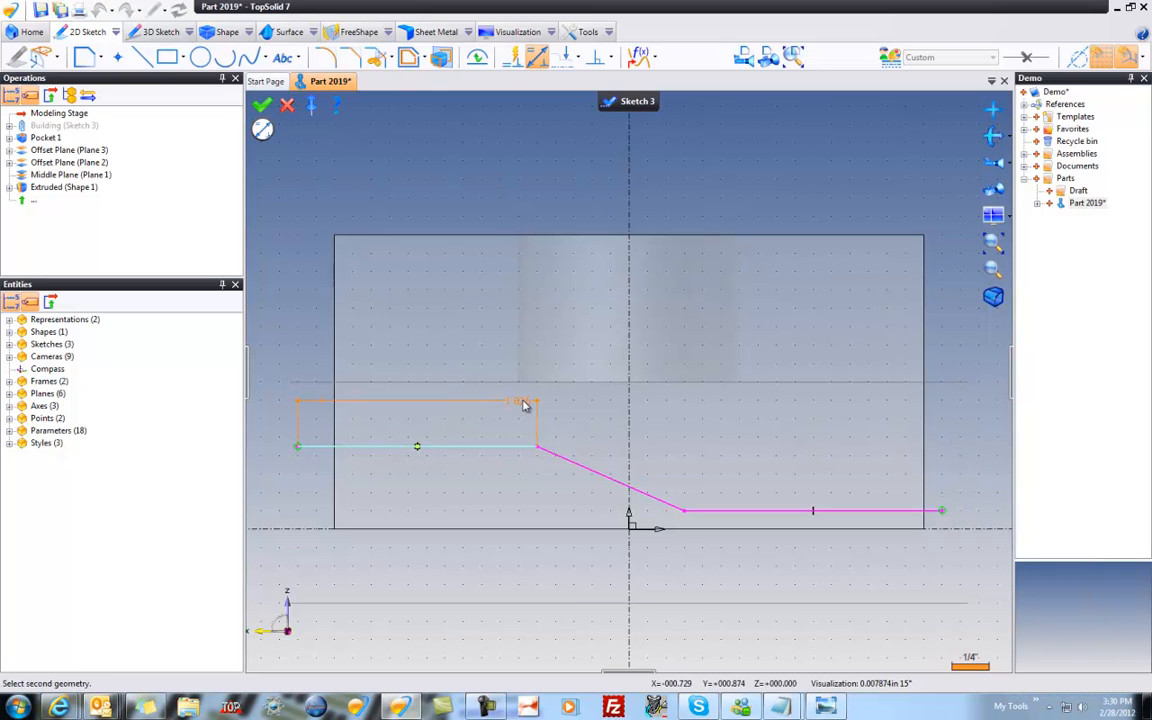
Dimension the left step height at 0.4375 and the right step, viewing the sketch face-on
left_click(524, 404)
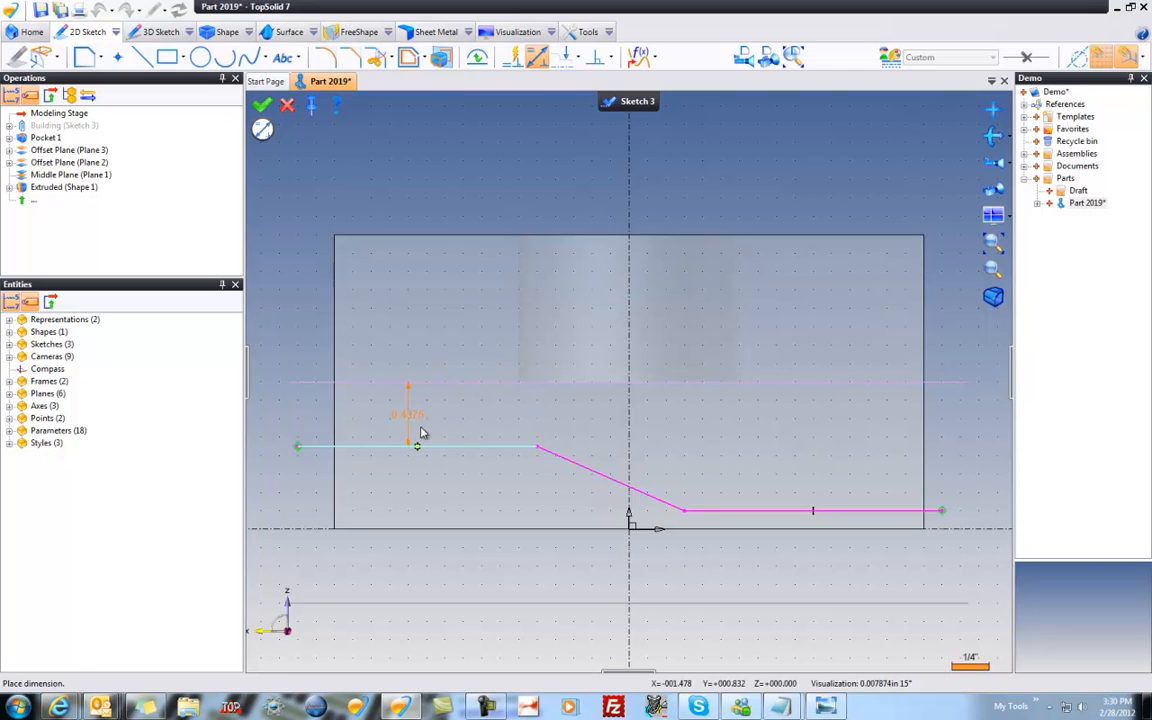
left_click(420, 432)
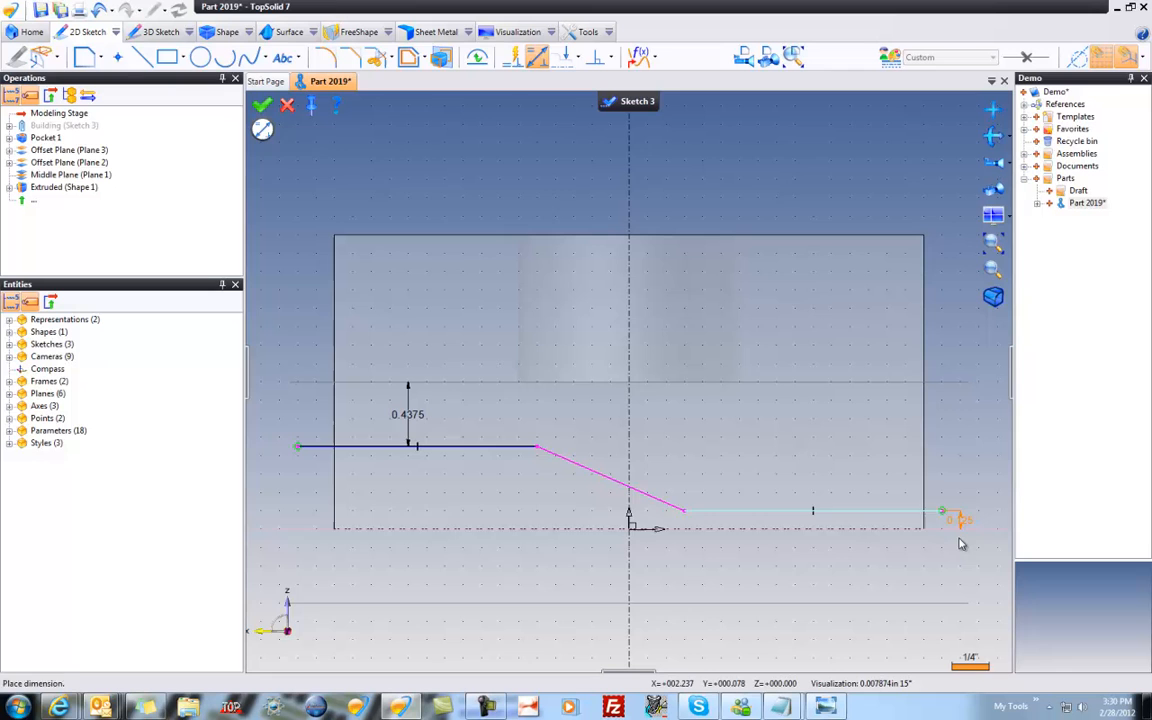
left_click(692, 520)
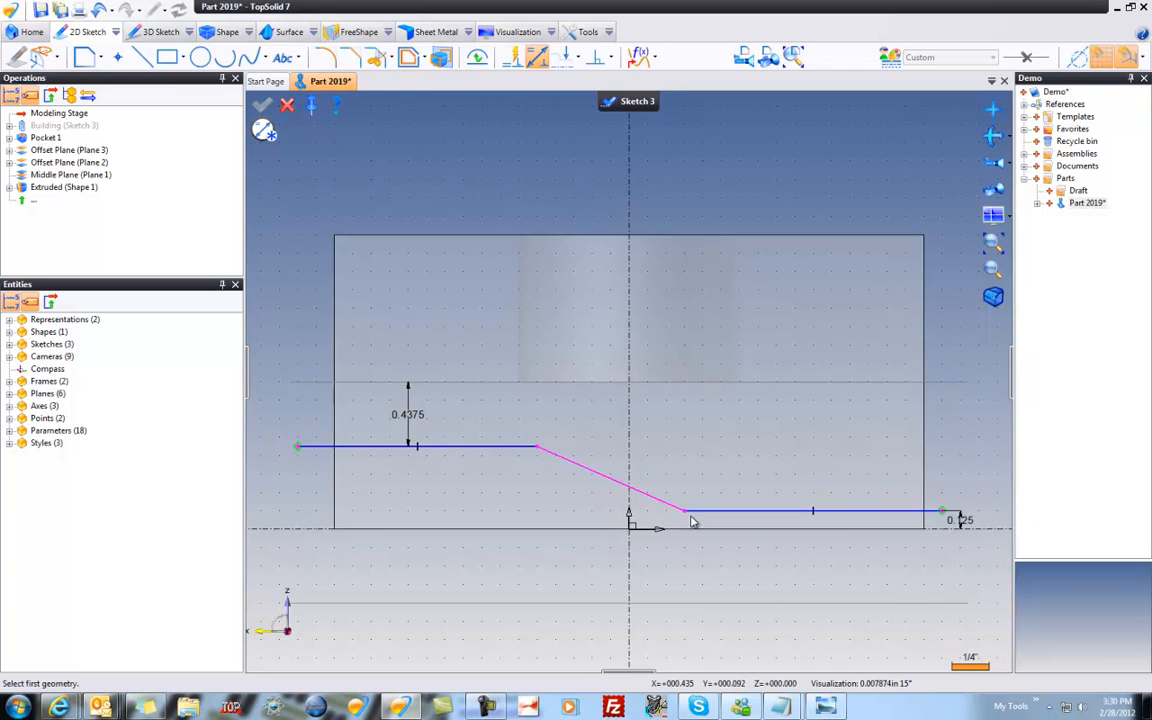
right_click(690, 520)
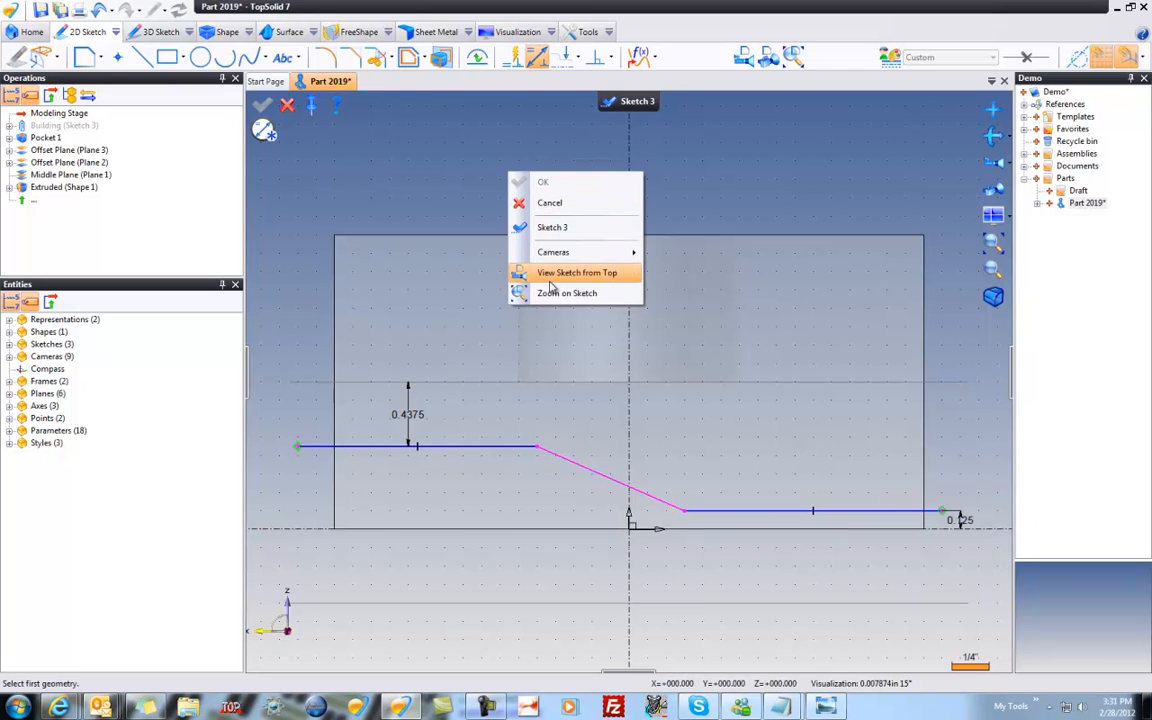
left_click(576, 272)
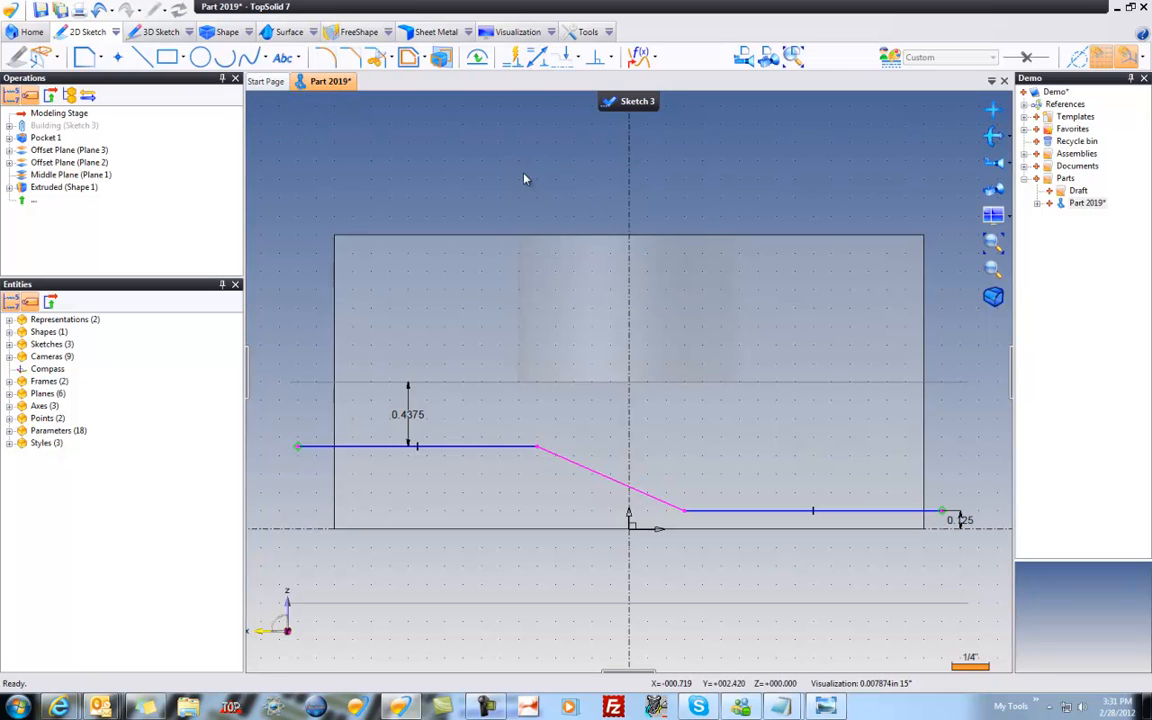
right_click(524, 180)
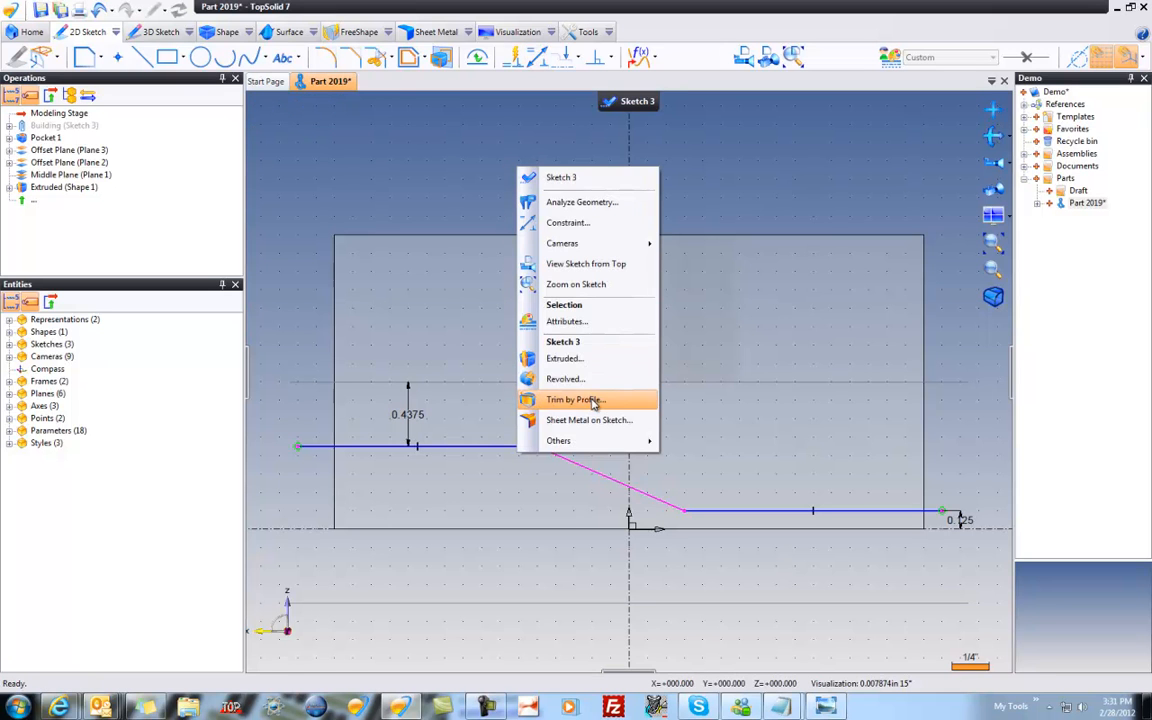
Trim the block's top by the stepped profile, then start Sketch 4 on the upper plane
left_click(576, 400)
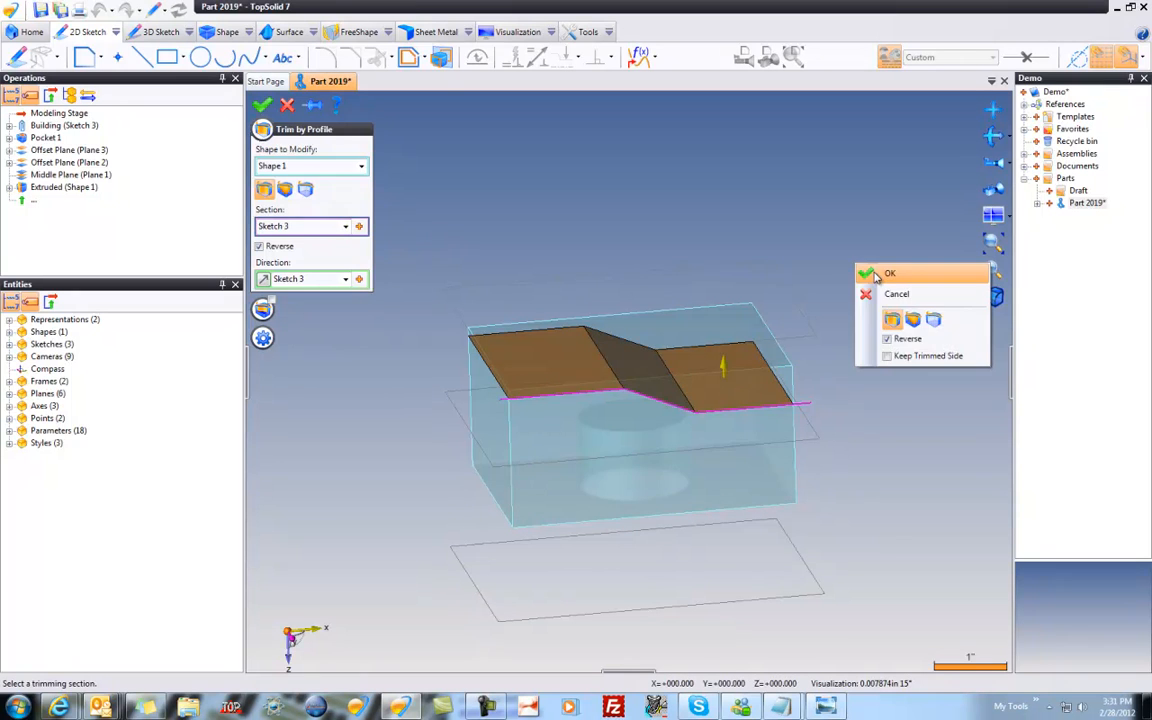
left_click(888, 272)
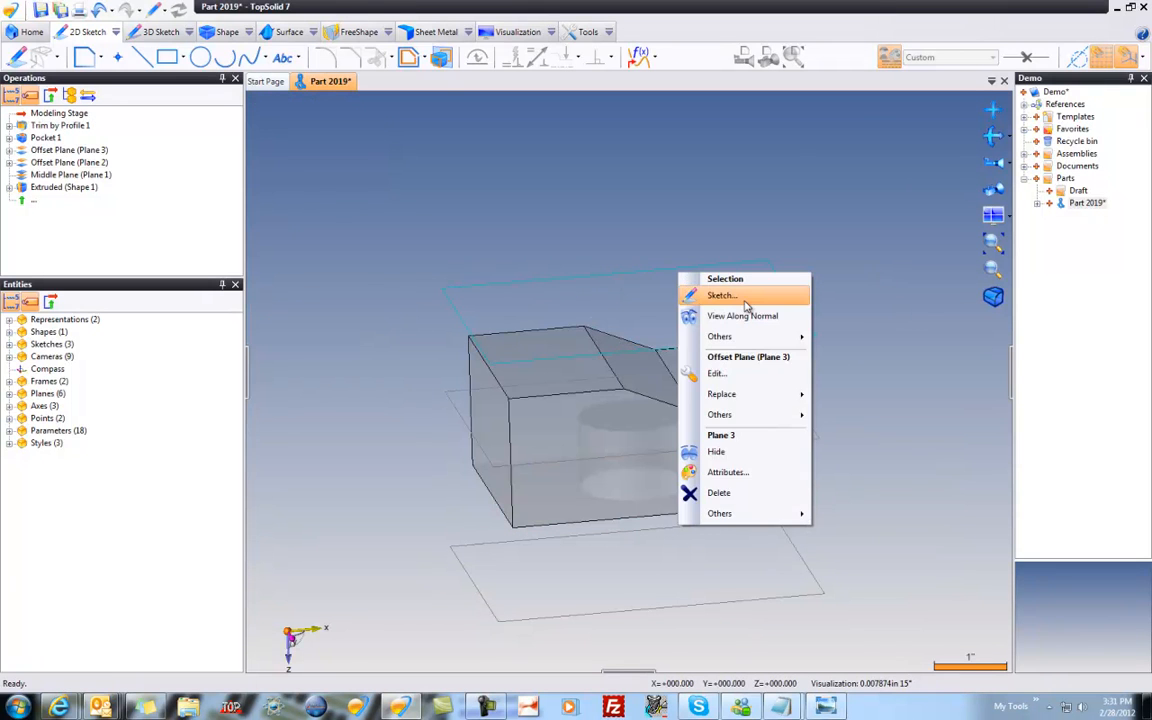
left_click(720, 296)
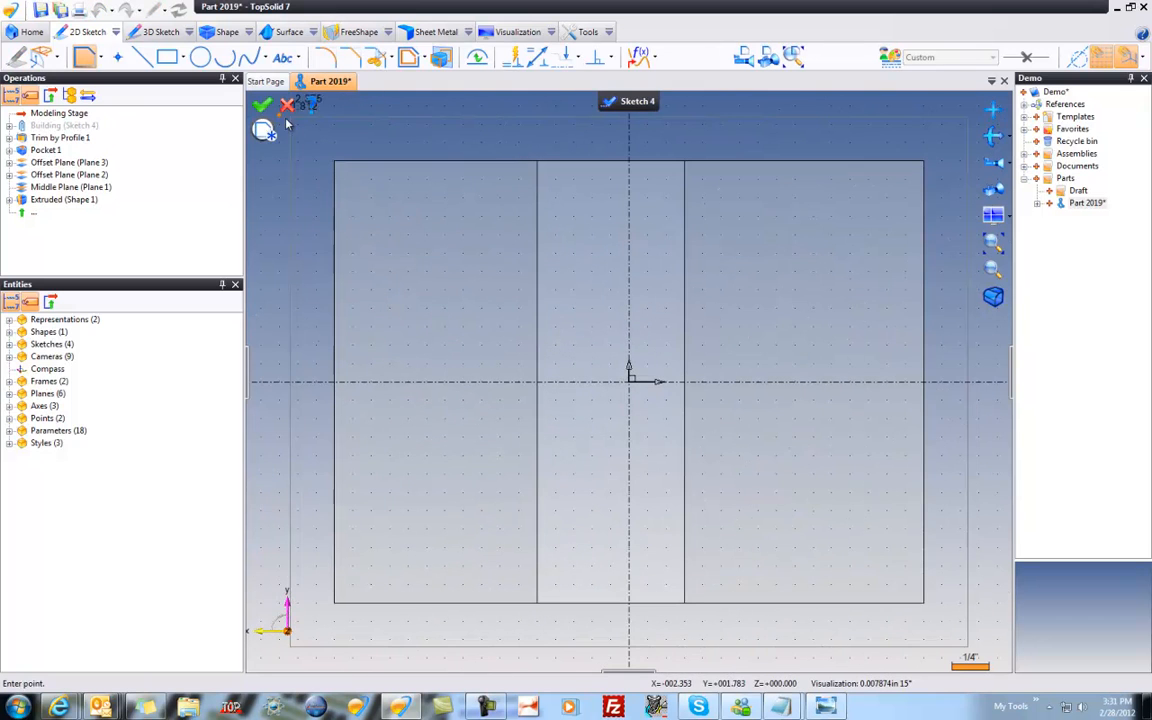
Draw a narrow rectangle on the upper plane and begin a boss from it
left_click(444, 318)
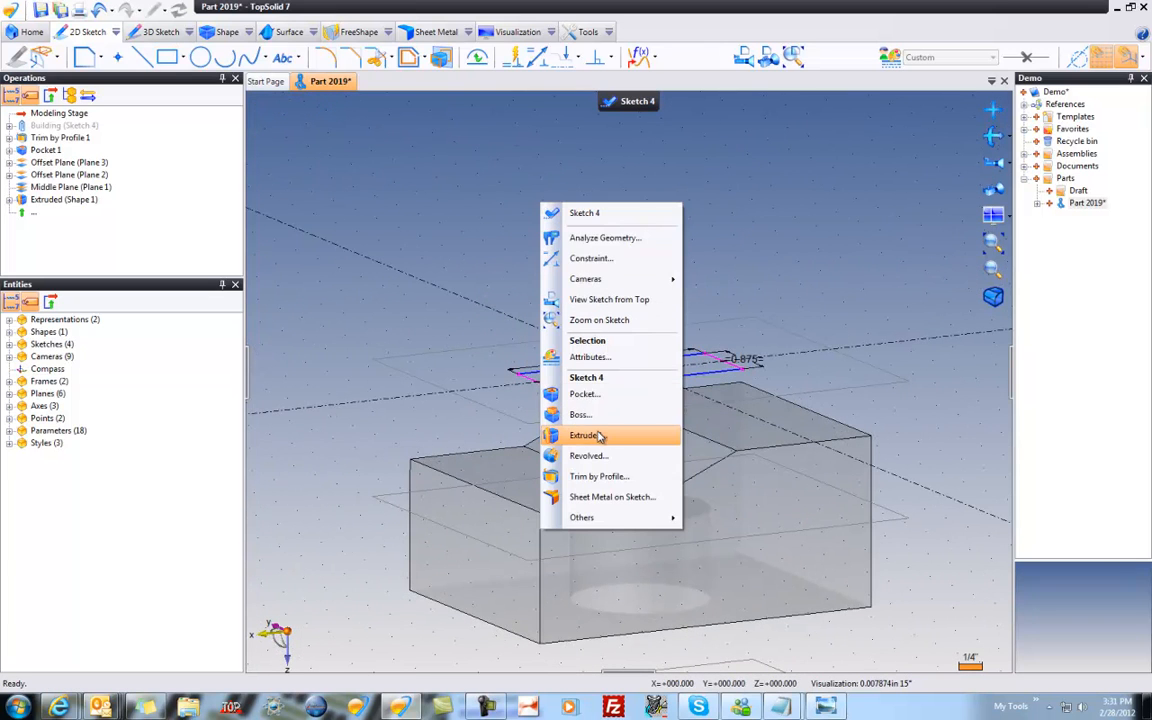
left_click(580, 414)
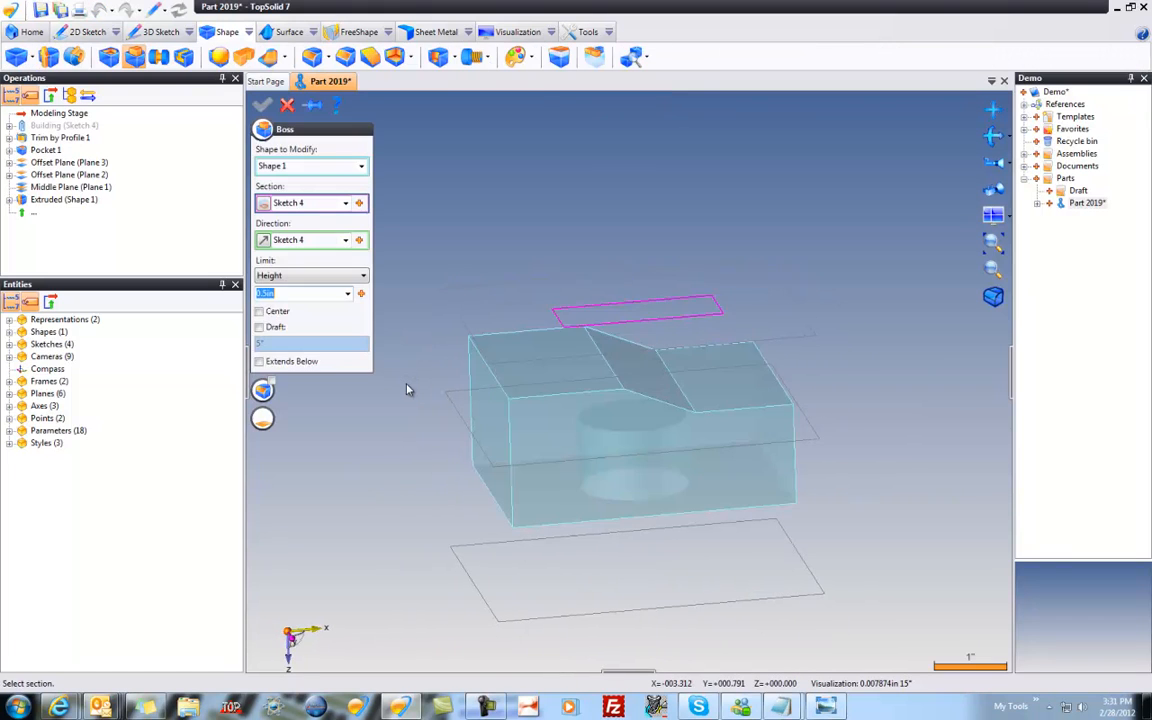
Set the boss limit to In Place and enable a 5° draft on its sides
left_click(364, 276)
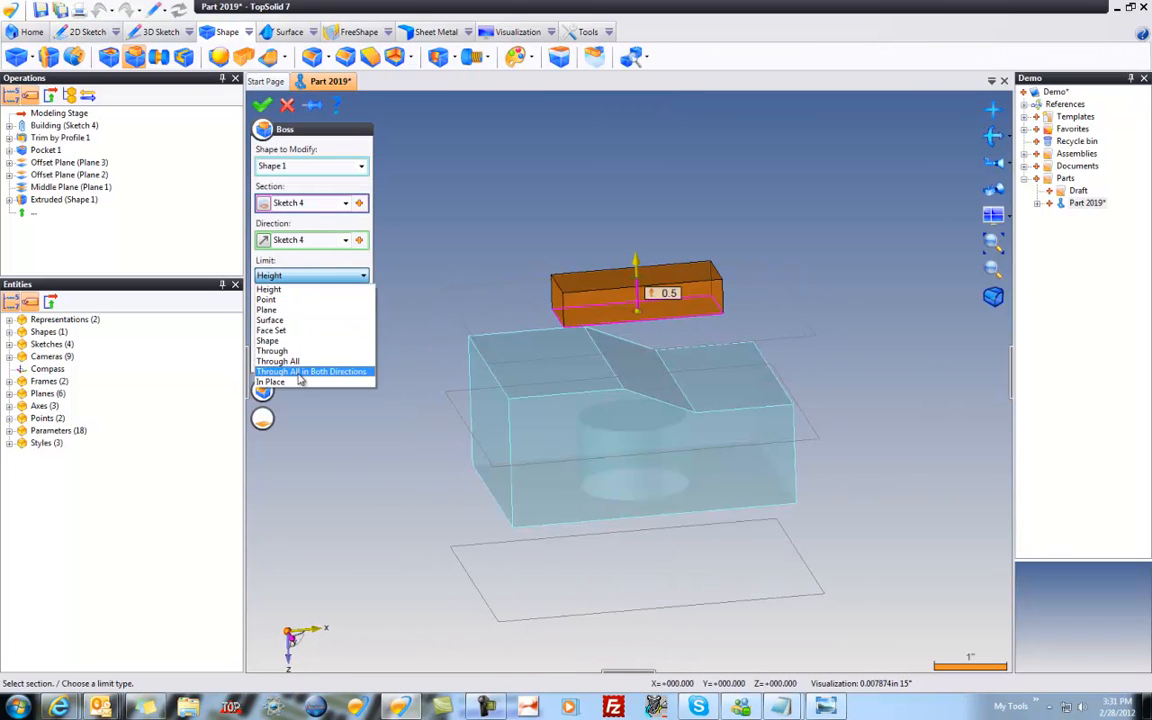
left_click(272, 380)
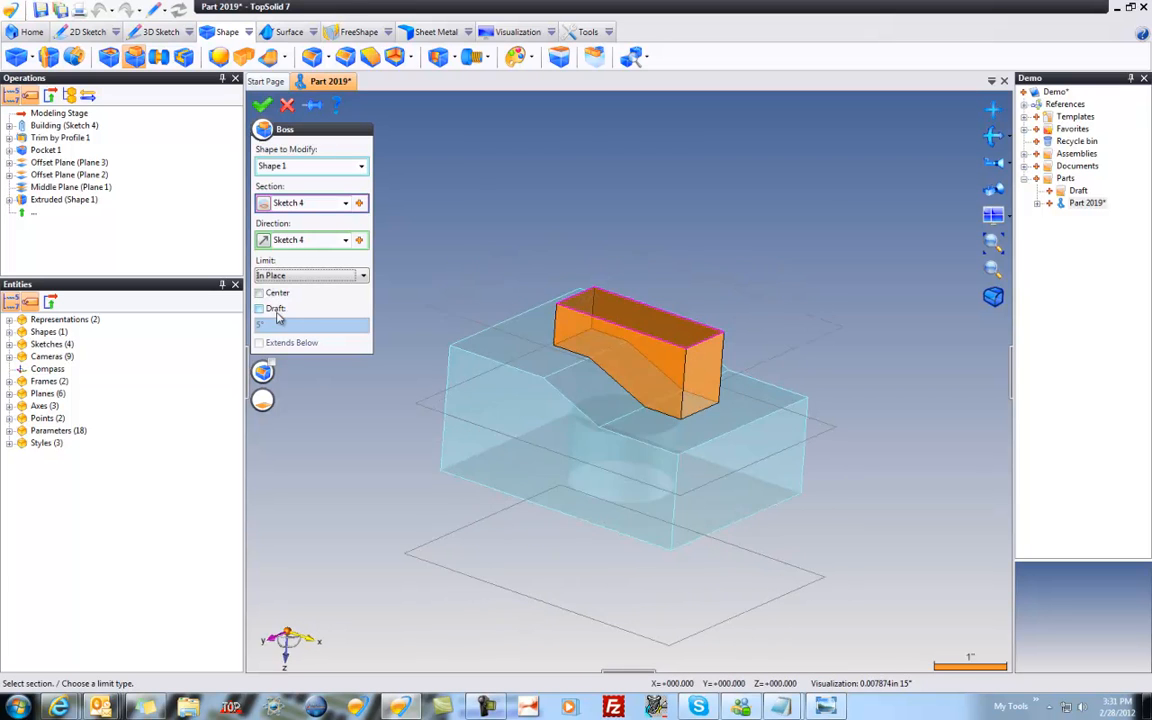
left_click(260, 308)
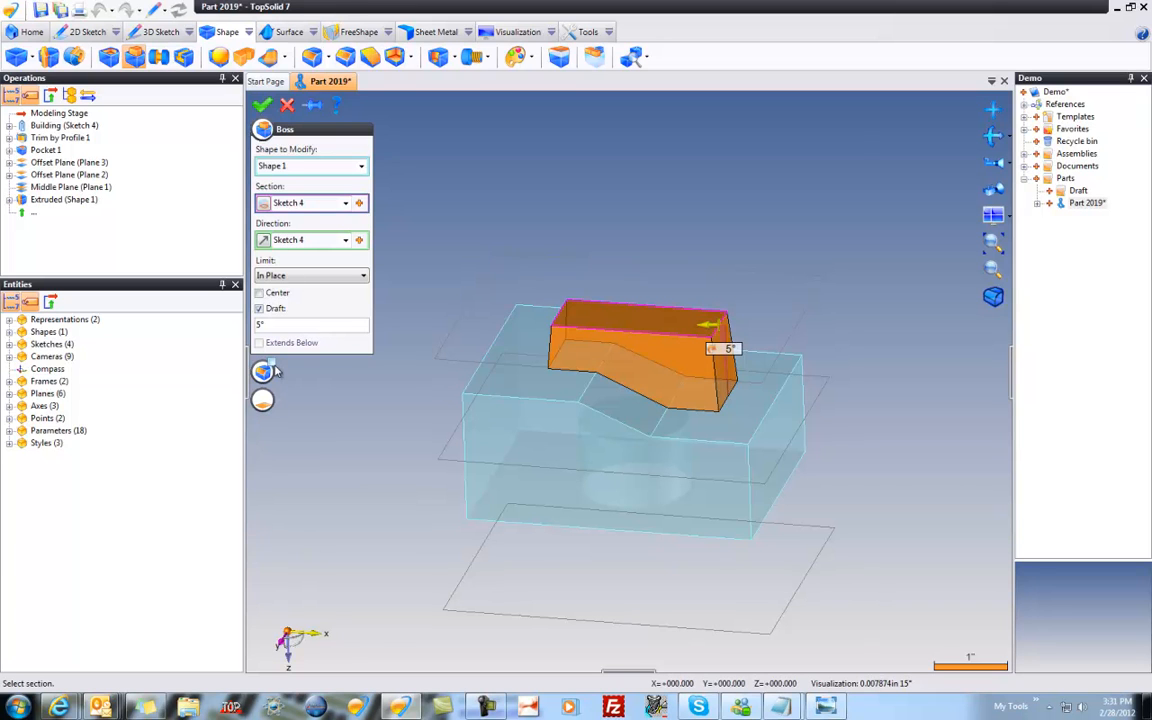
left_click(262, 370)
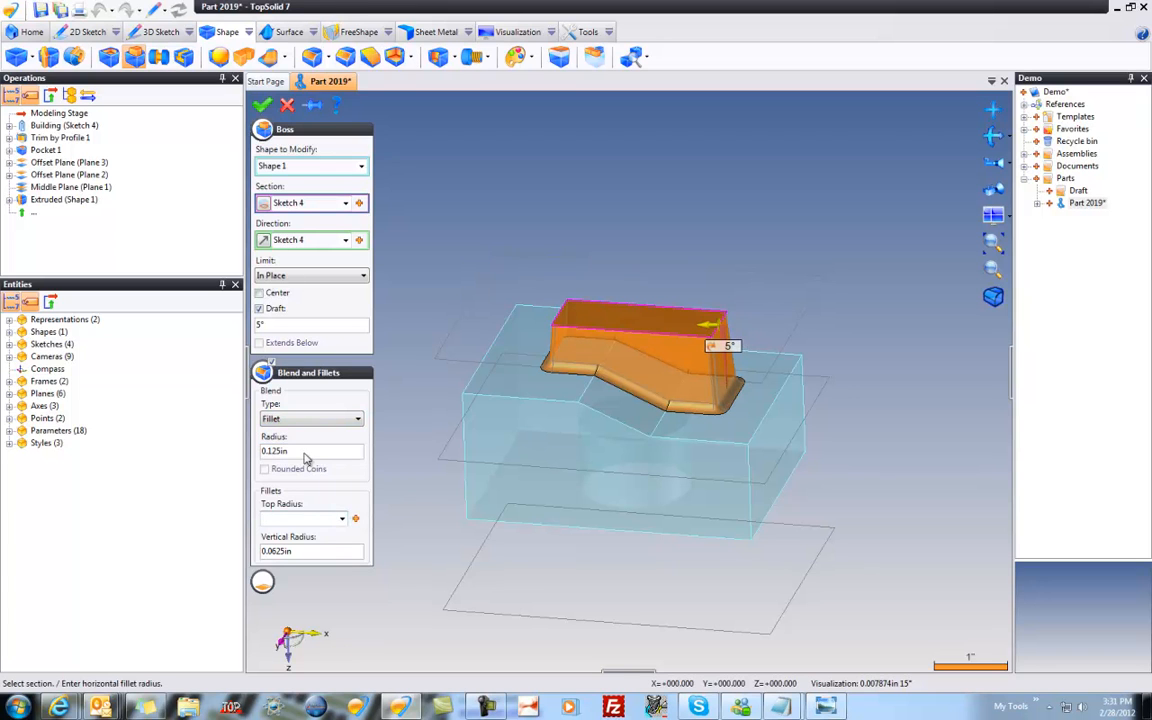
Round the boss edges with 0.0625 in fillets and confirm Boss 1
type("0.0625in")
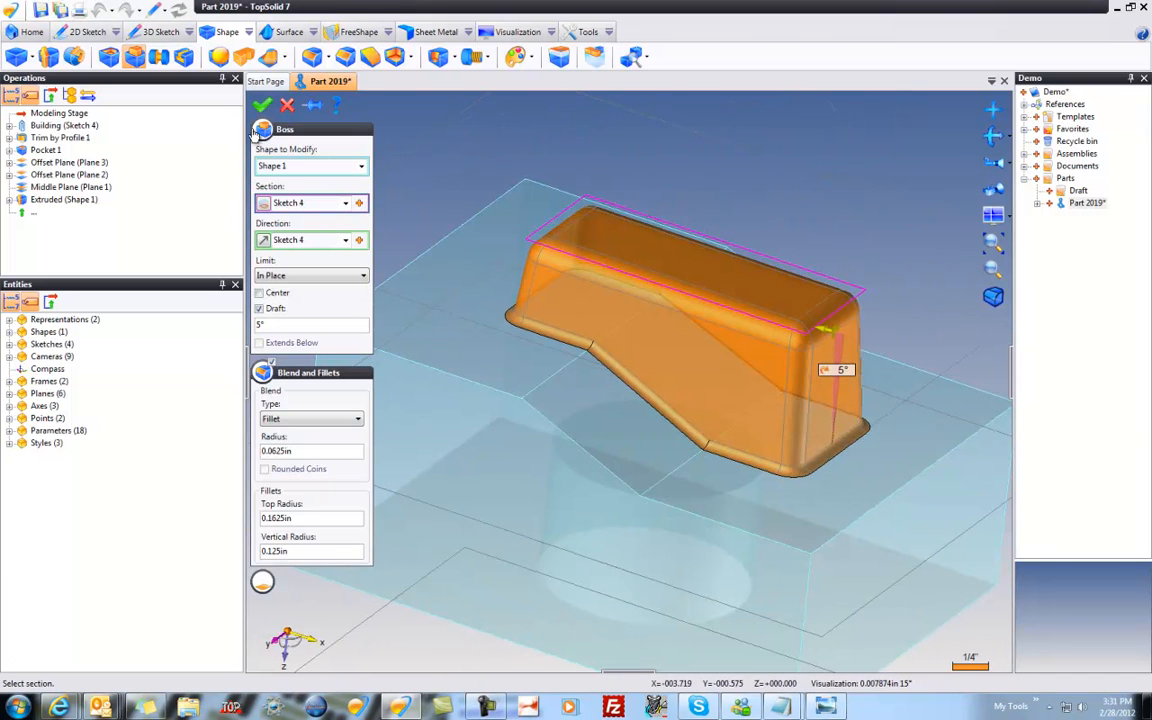
left_click(262, 104)
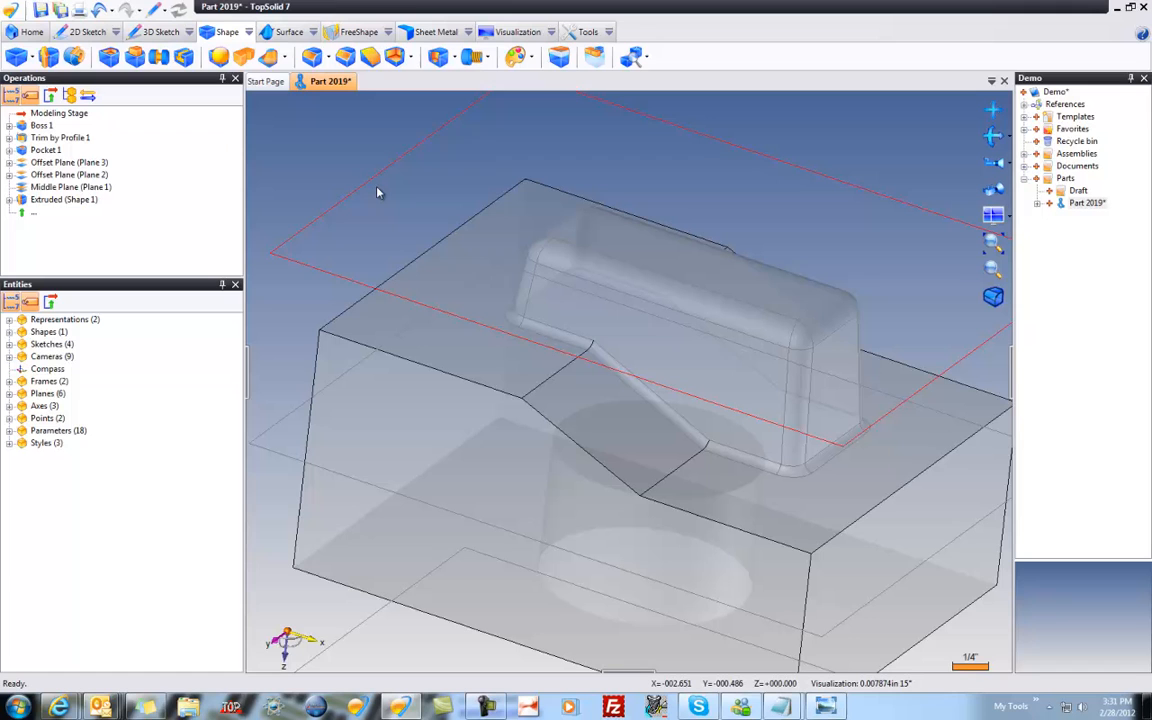